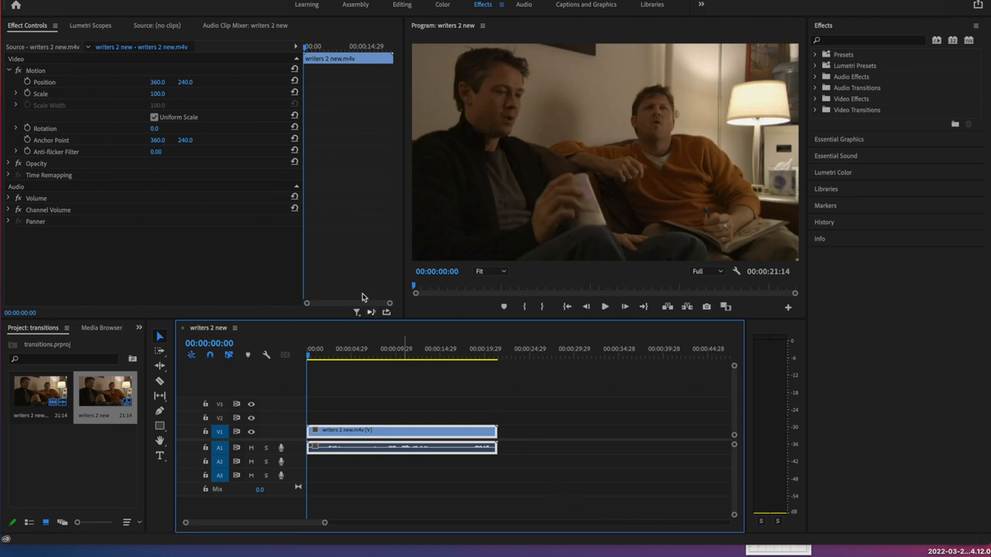
mouse_move(301, 204)
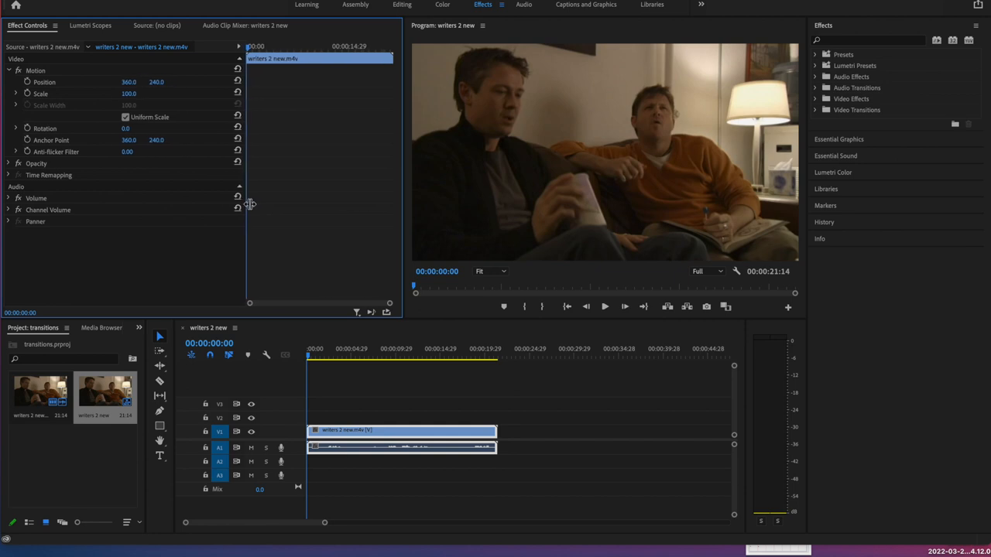
mouse_move(403, 181)
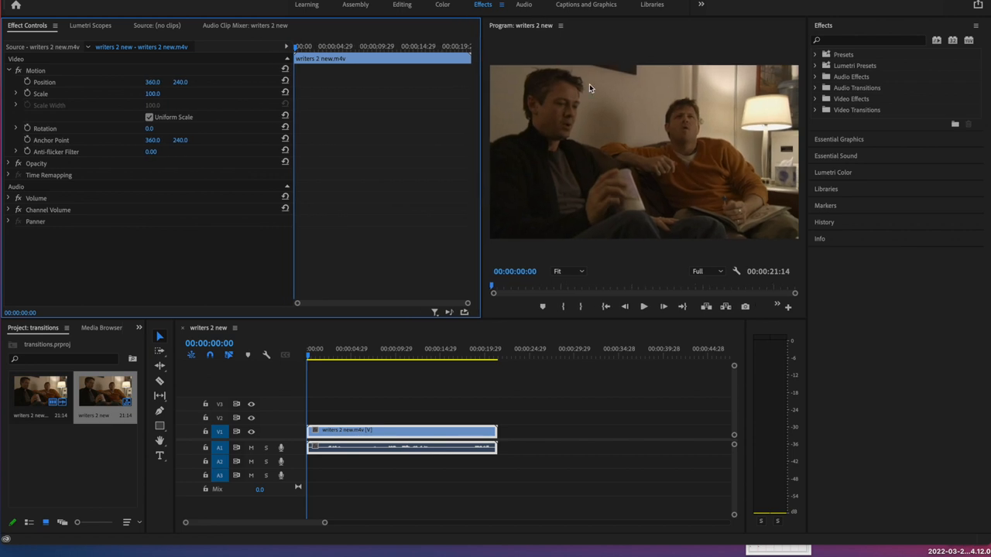
mouse_move(633, 161)
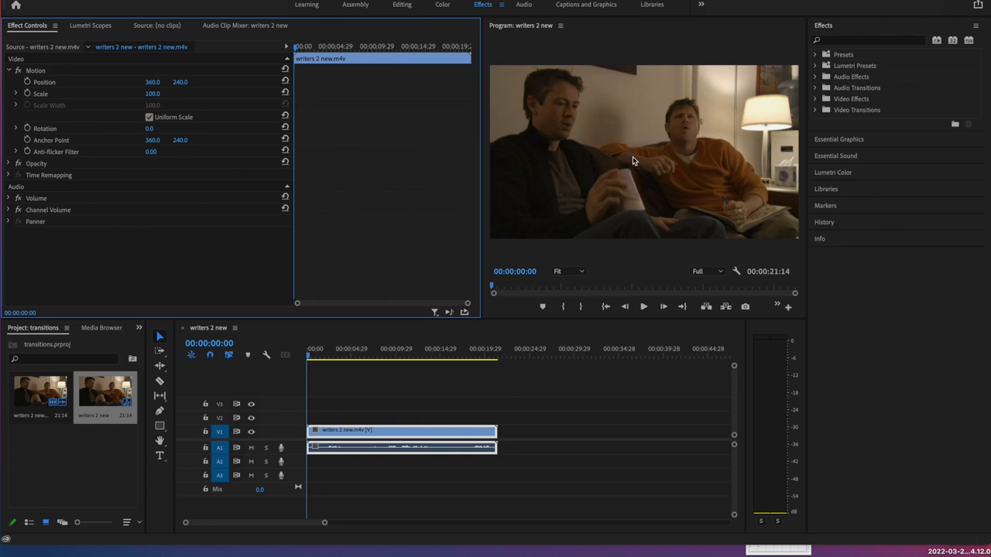
mouse_move(323, 37)
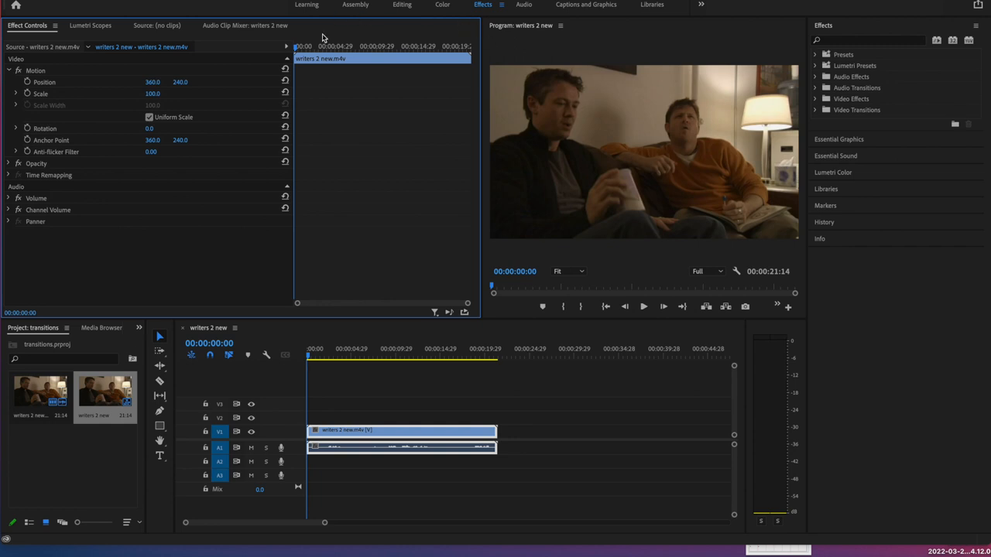
mouse_move(292, 252)
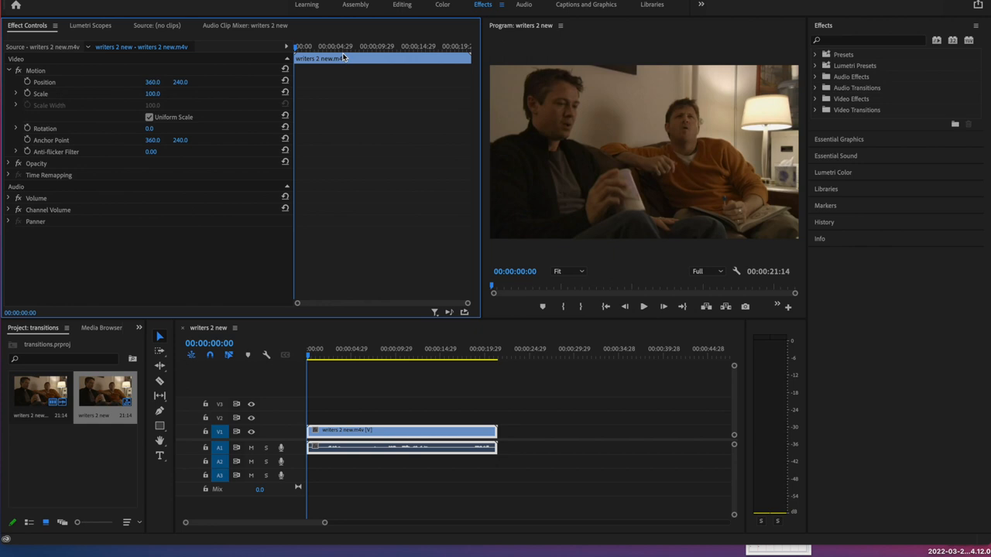
mouse_move(417, 43)
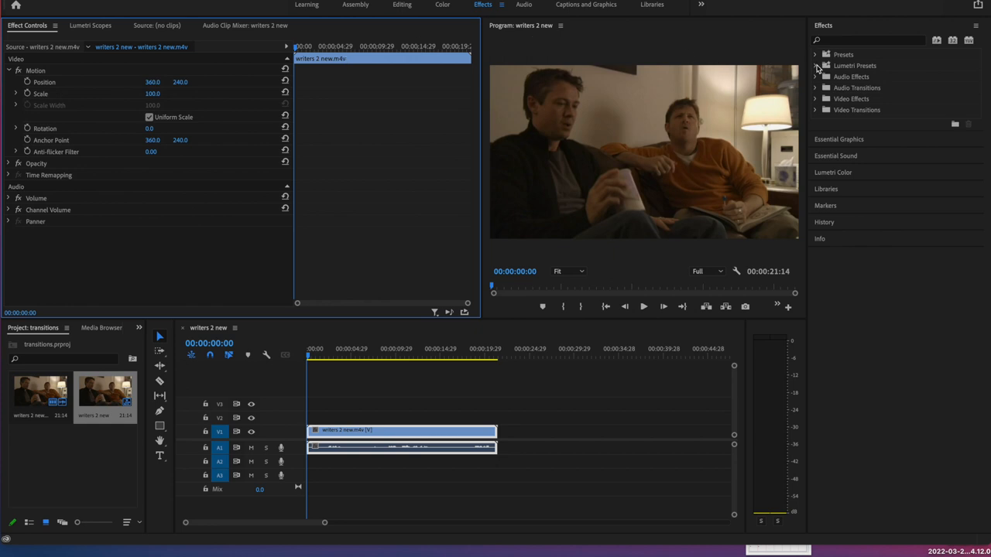
mouse_move(818, 107)
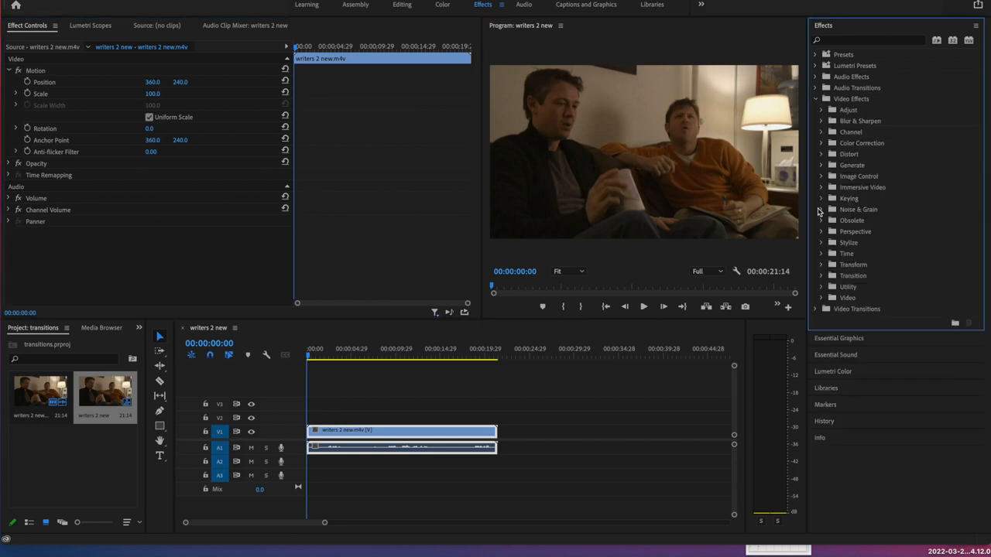
mouse_move(815, 65)
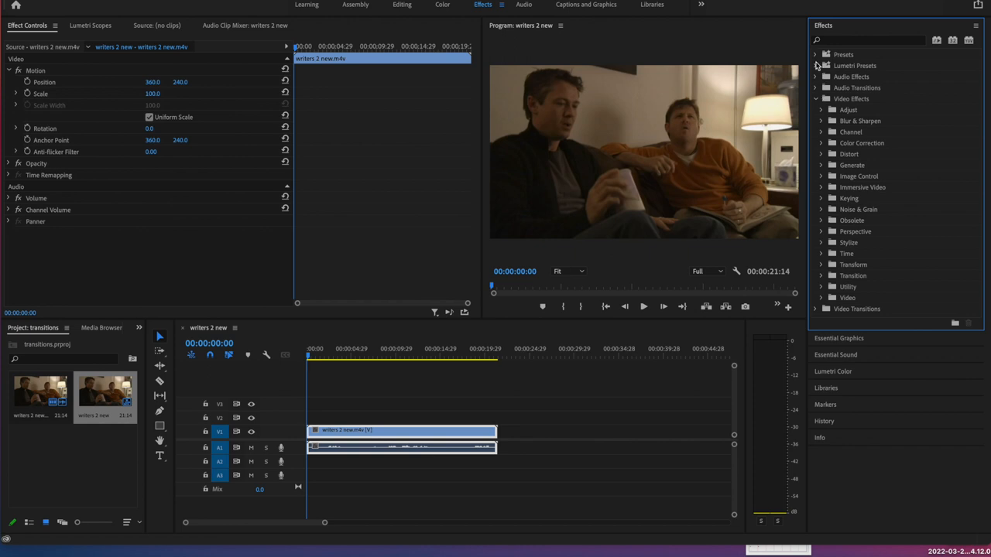
- Expand Presets > Solarizes in the Effects panel and select the Solarize In preset
click(821, 54)
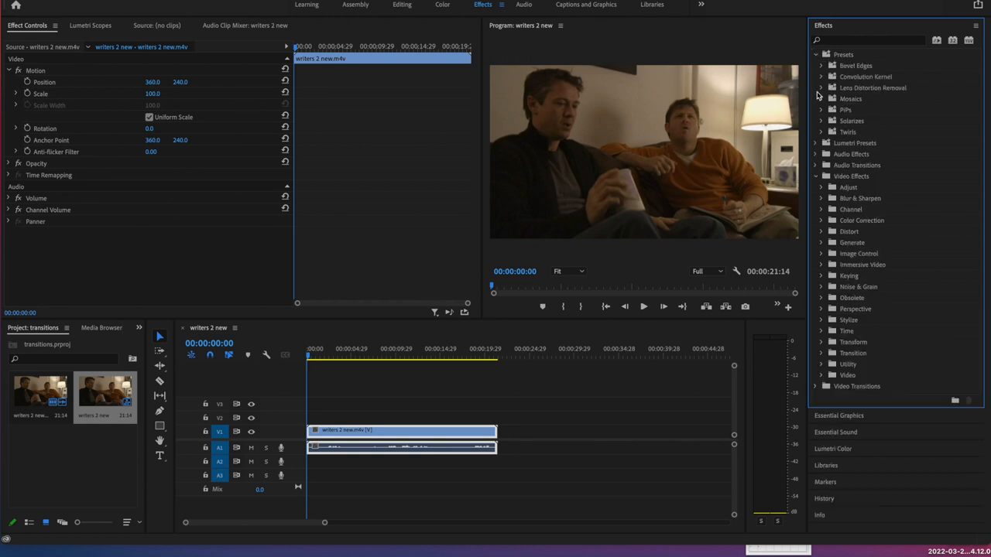
click(821, 120)
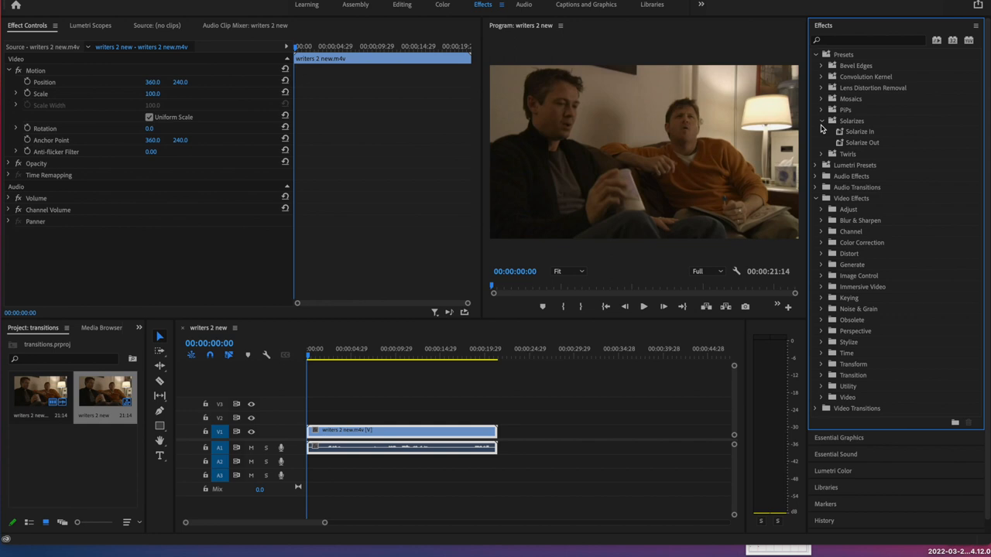
mouse_move(859, 134)
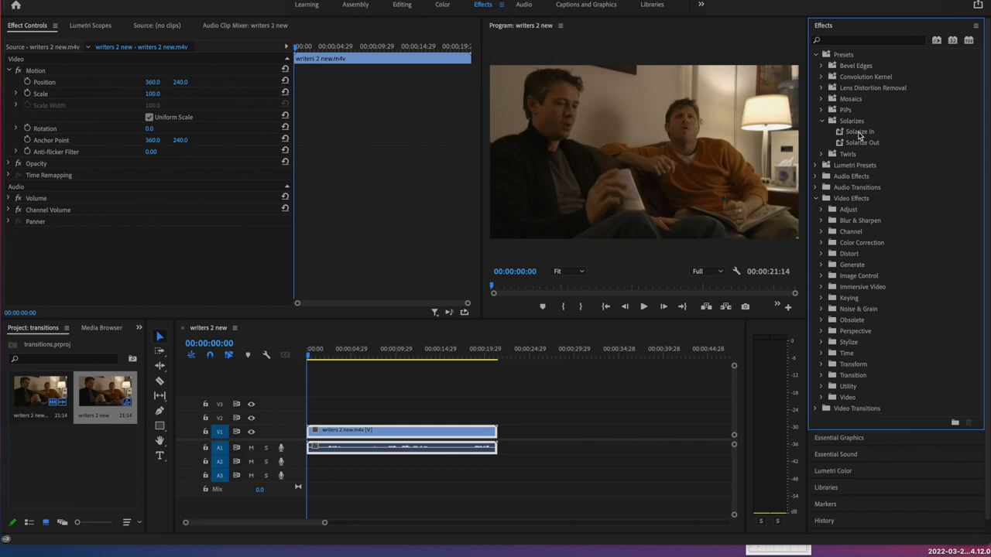
click(859, 130)
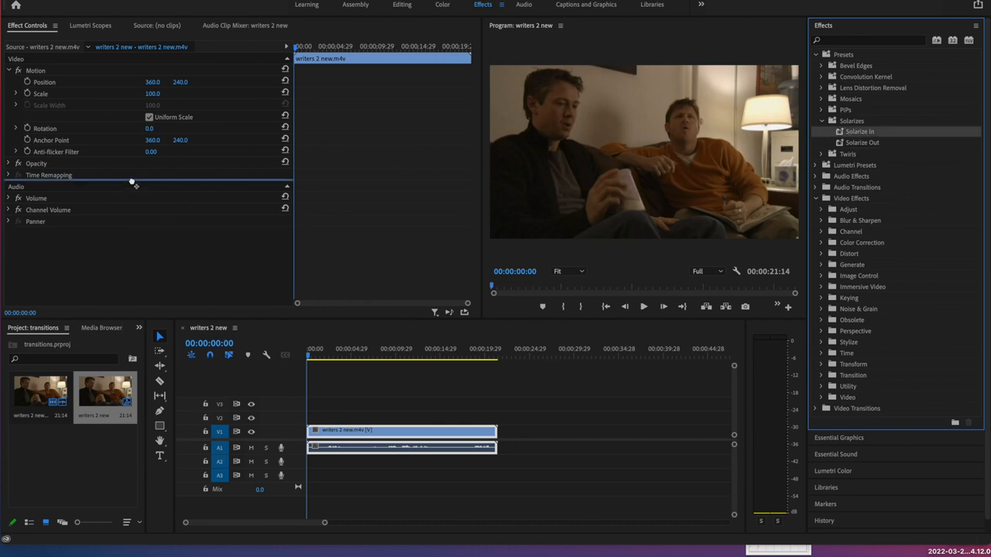
- Apply the Solarize In preset to the 'writers 2 new' clip on V1
double_click(858, 131)
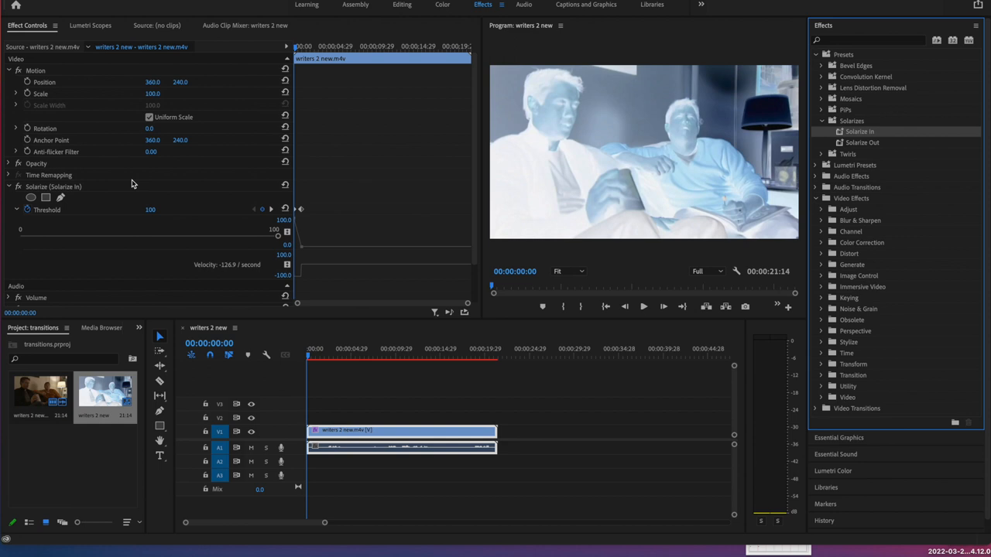
scroll(down, 3)
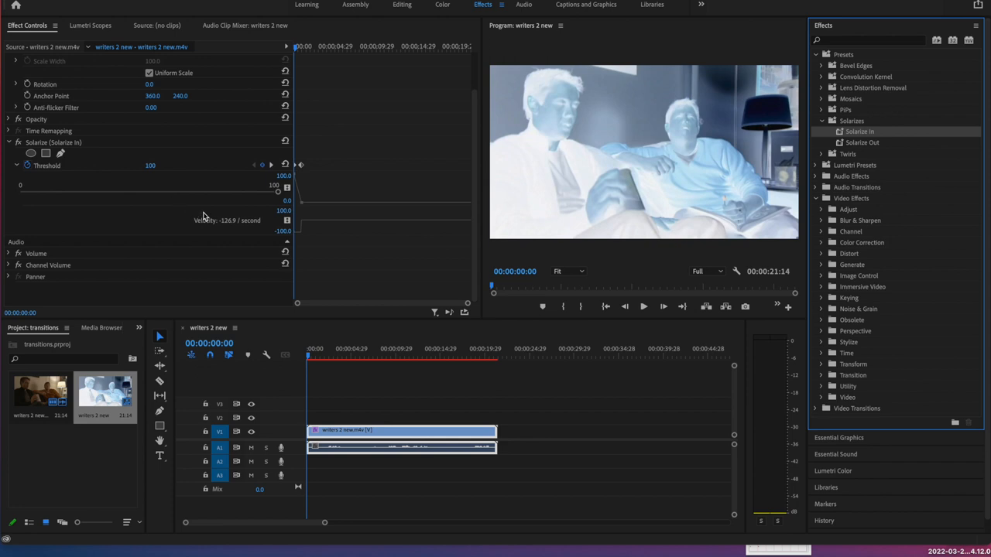
mouse_move(633, 118)
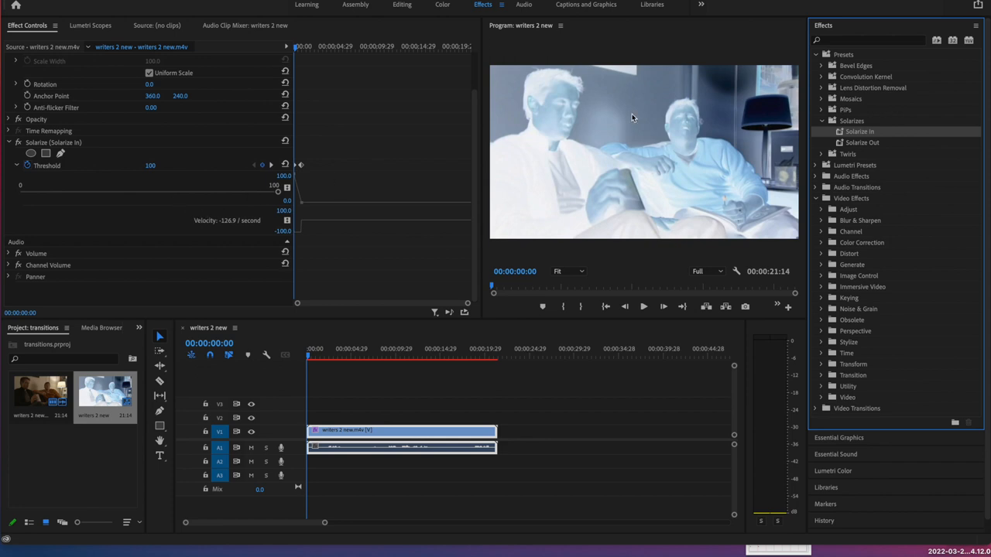
mouse_move(627, 116)
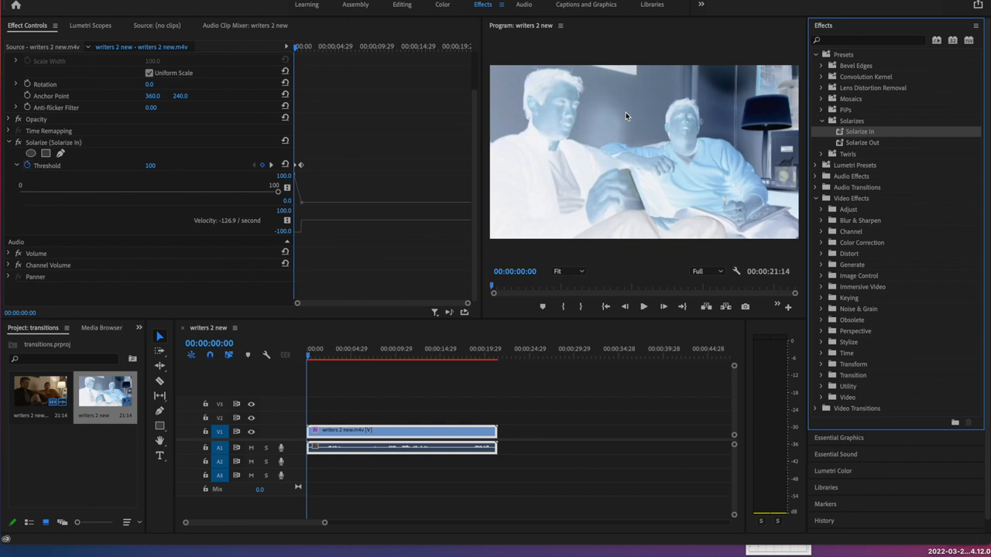
mouse_move(645, 308)
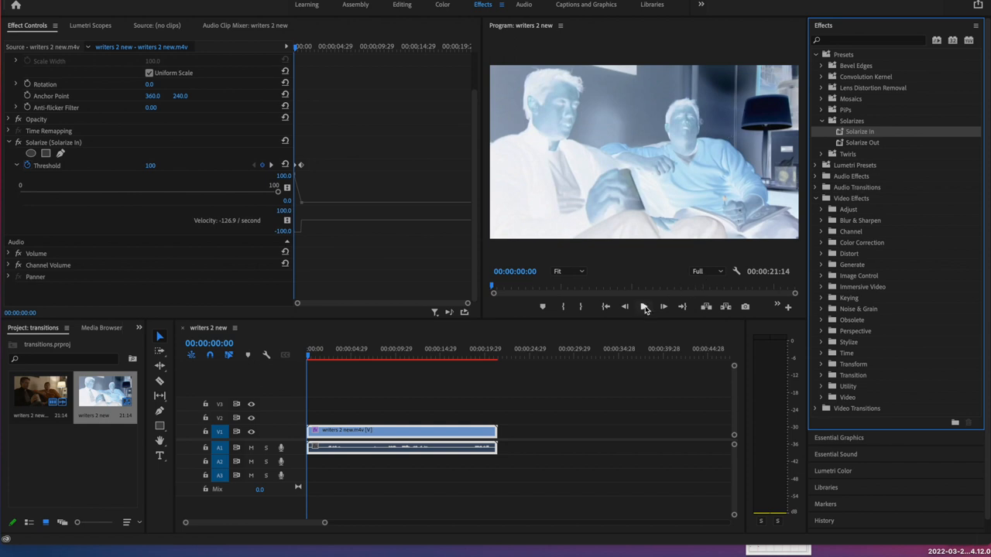
- Play the first seconds of the sequence to watch the solarize fade, then stop
click(645, 307)
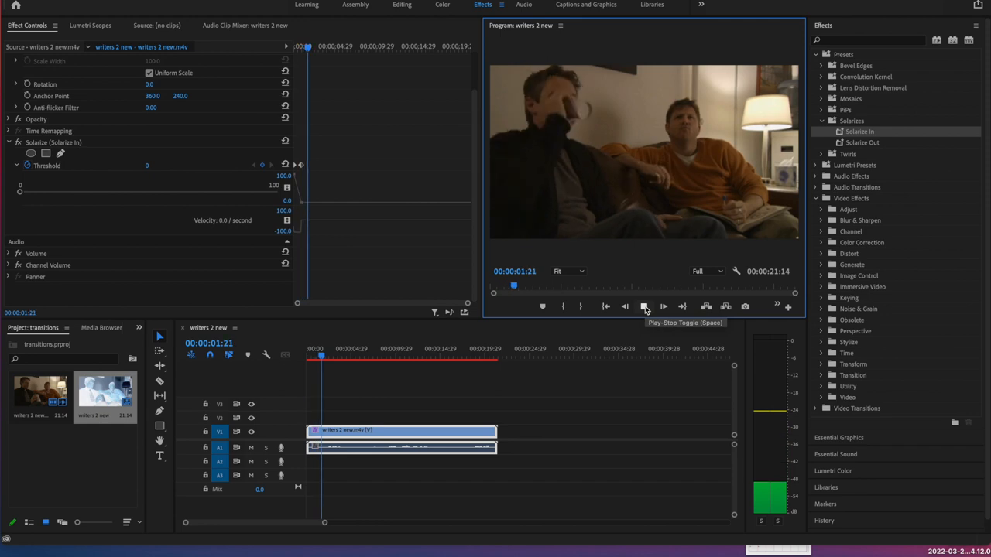
click(645, 306)
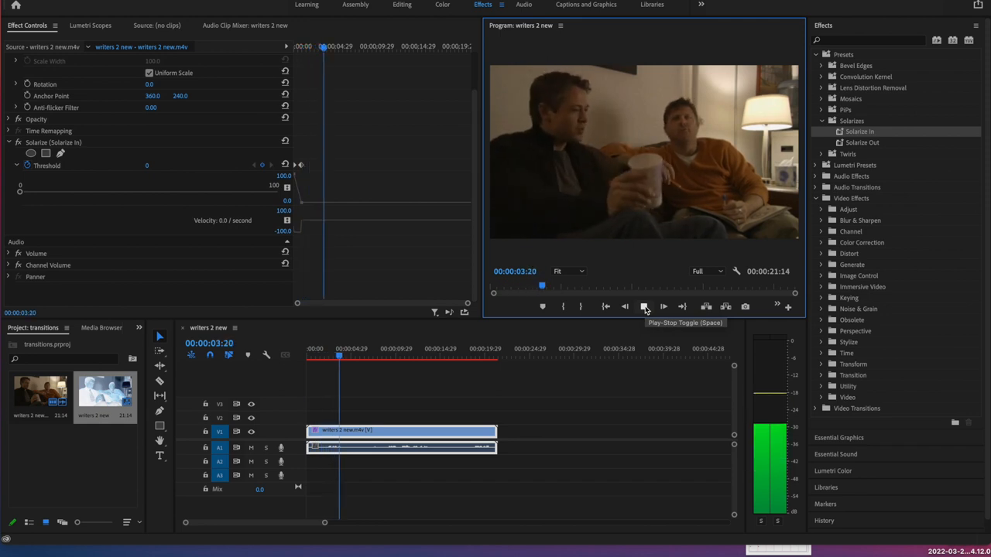
click(645, 307)
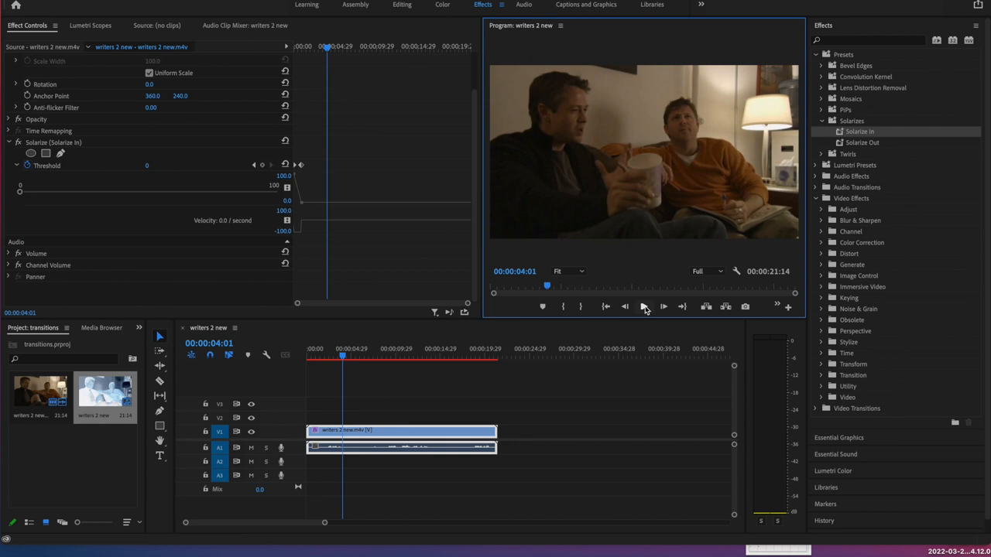
mouse_move(486, 254)
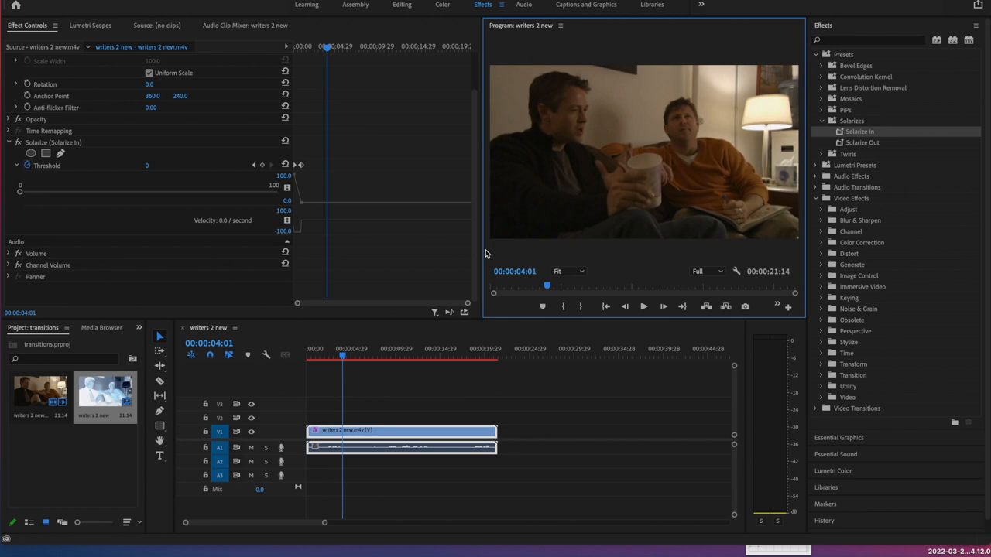
mouse_move(307, 209)
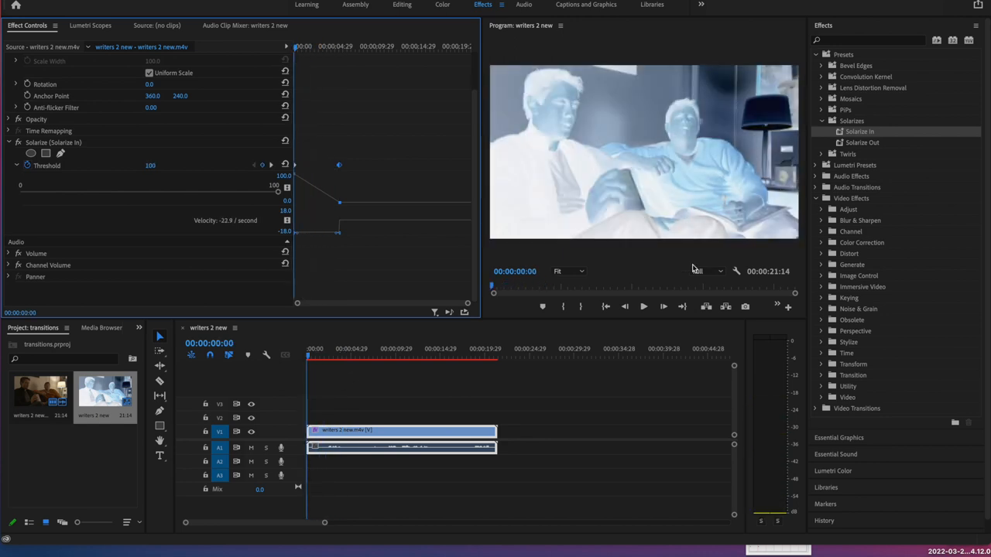
- Play the sequence to preview the slower Threshold fade-out
click(643, 306)
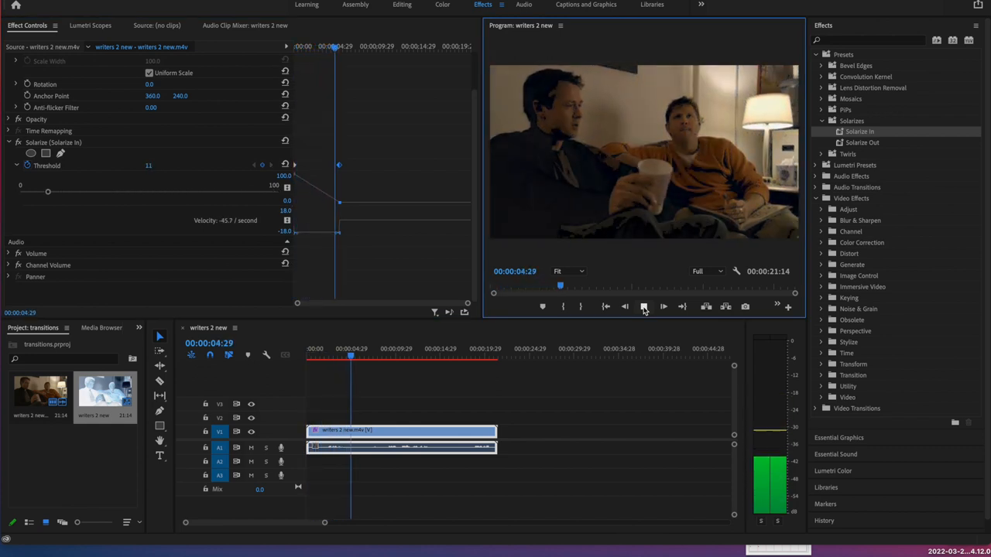
click(644, 305)
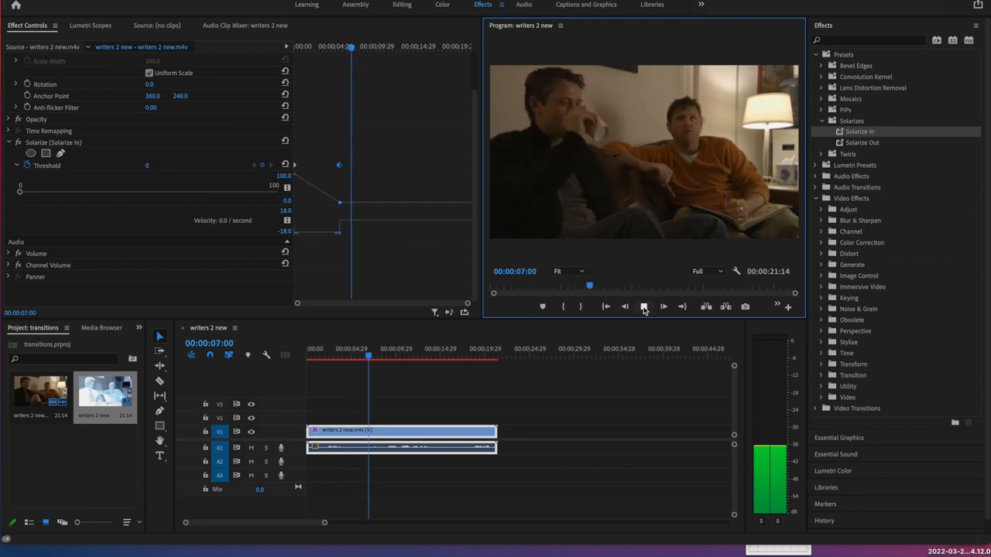
click(643, 307)
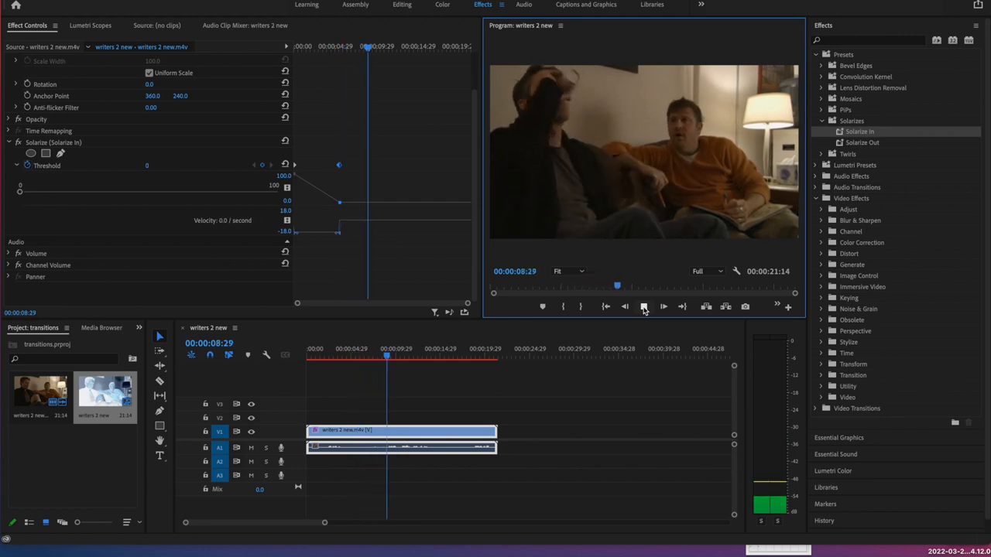
click(643, 306)
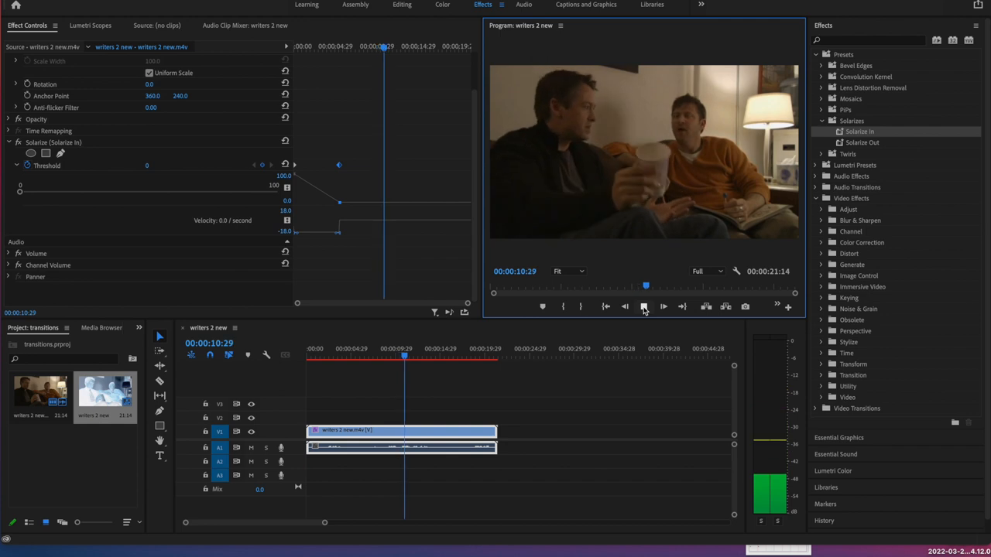
click(643, 307)
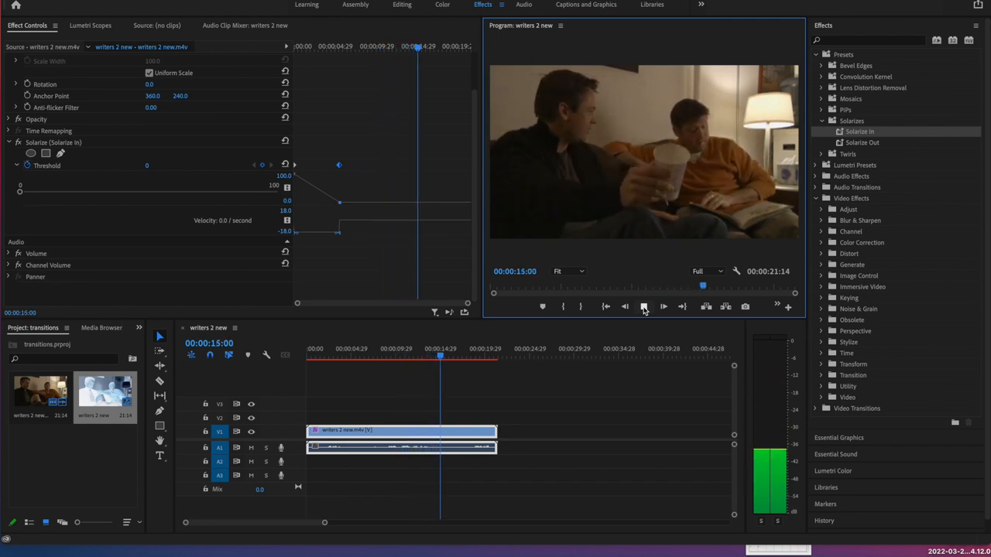
click(643, 306)
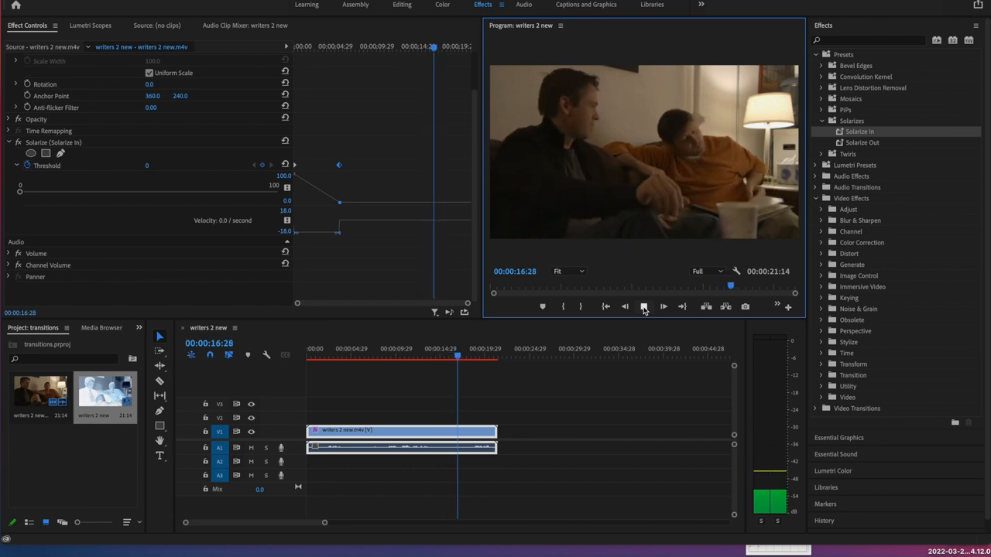
click(643, 306)
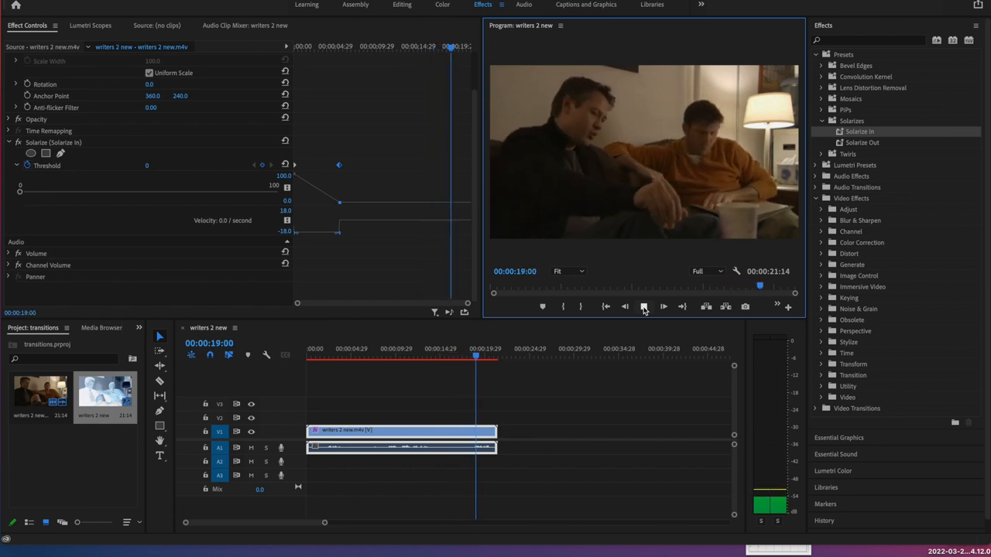
click(643, 306)
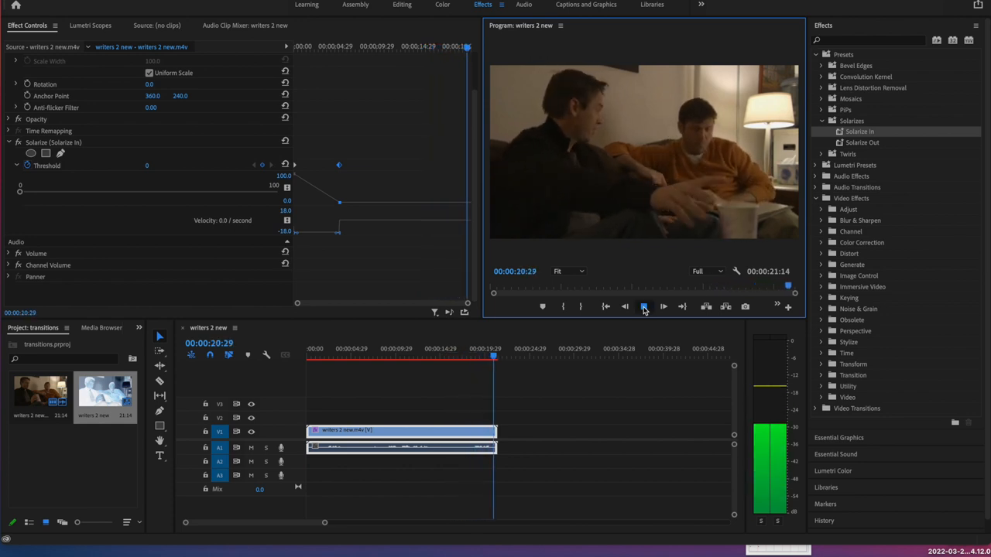
click(645, 307)
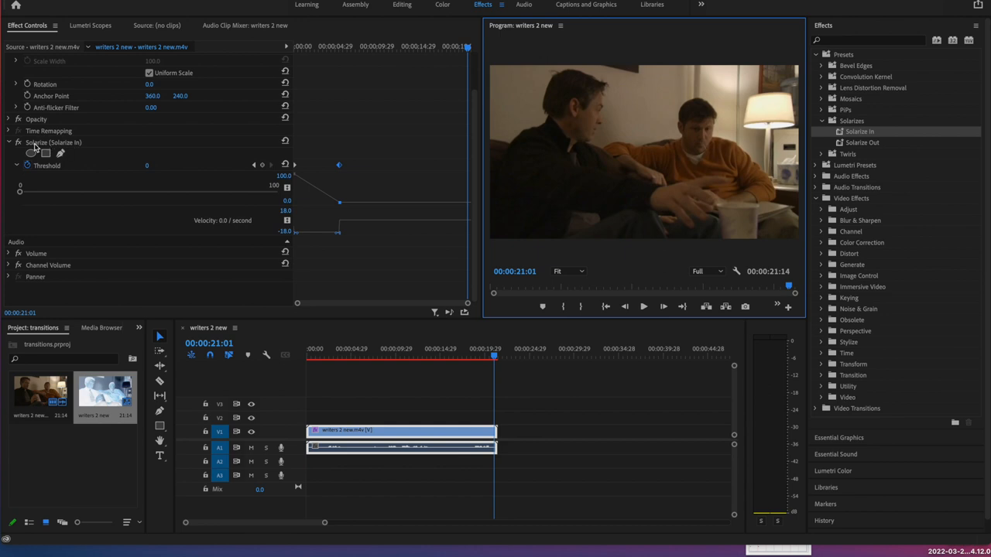
- Switch off the Solarize In effect and collapse the Solarizes preset group
click(17, 143)
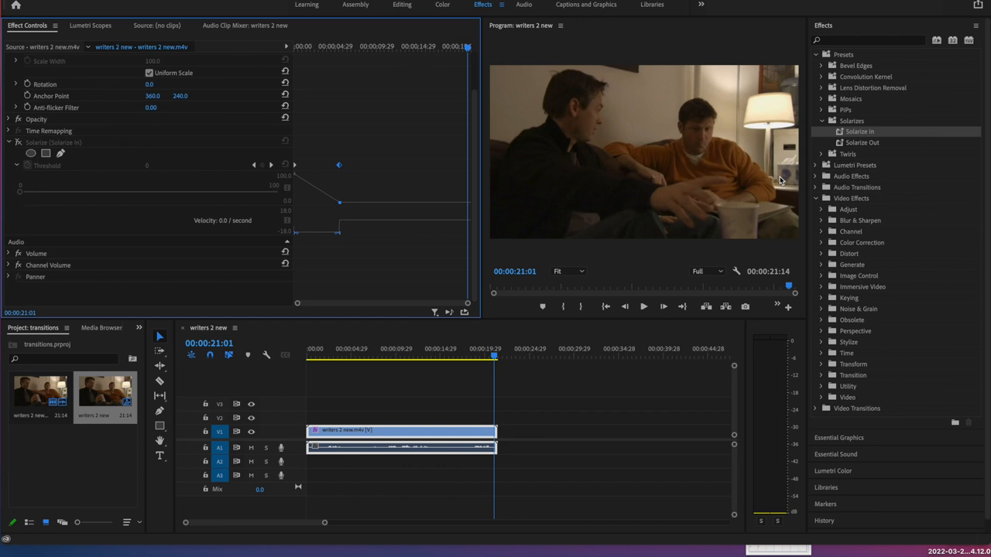
mouse_move(888, 154)
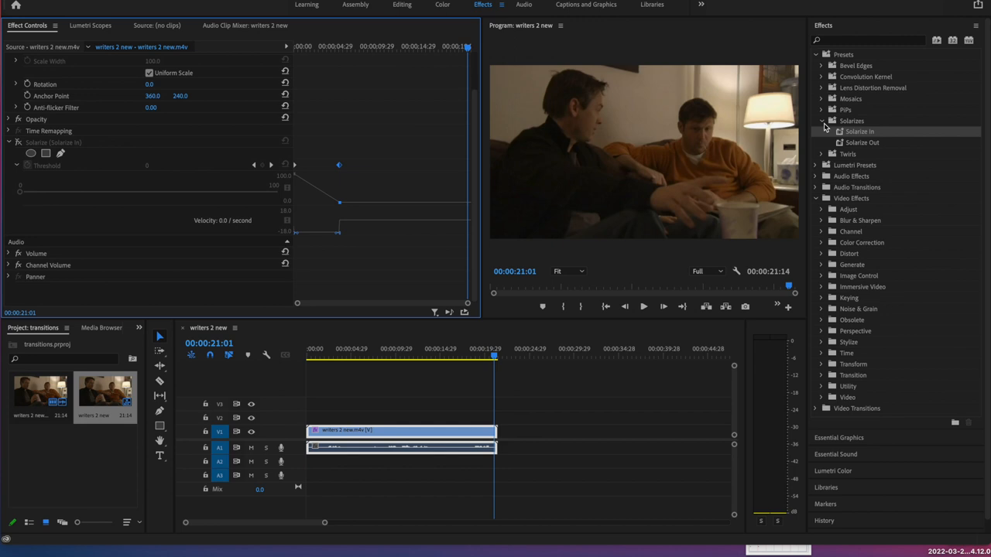
mouse_move(825, 125)
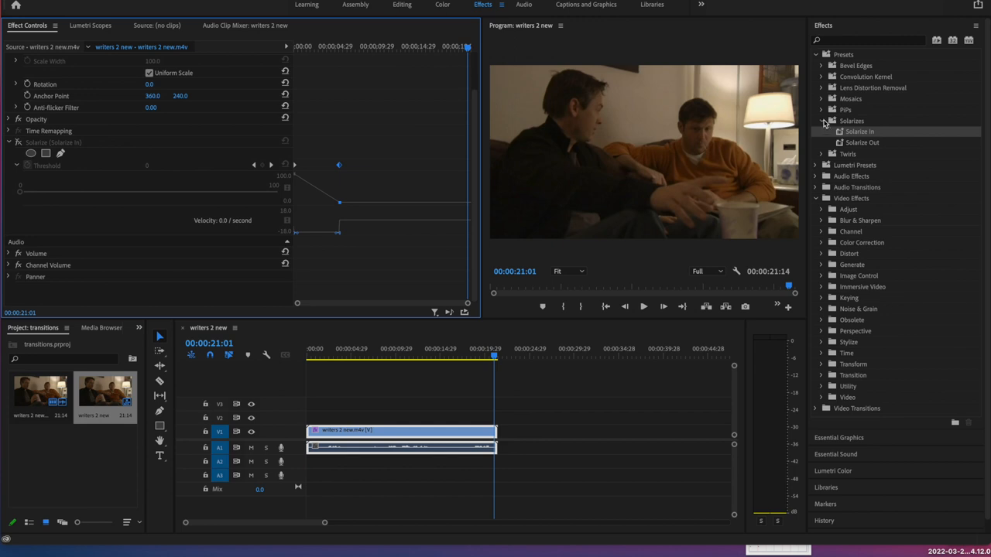
click(821, 121)
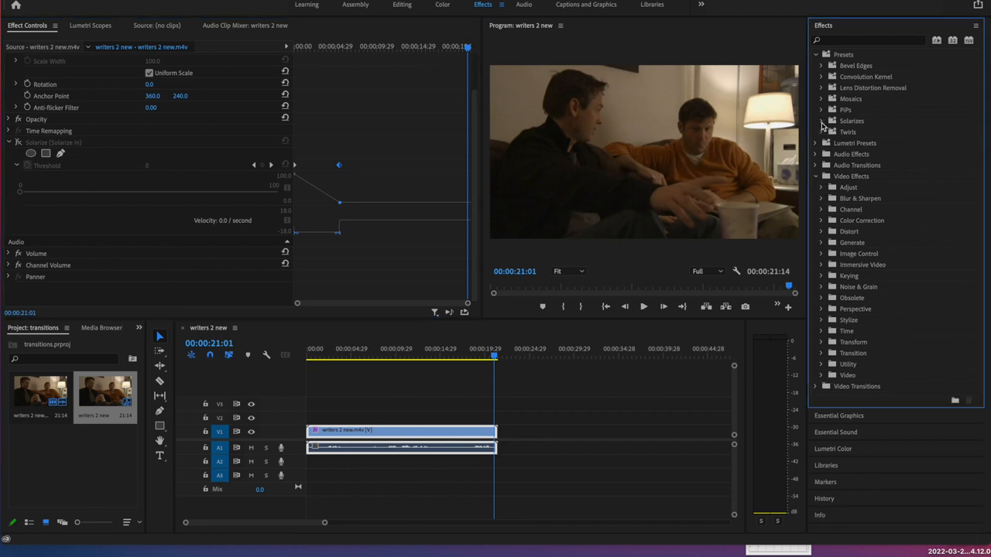
mouse_move(818, 315)
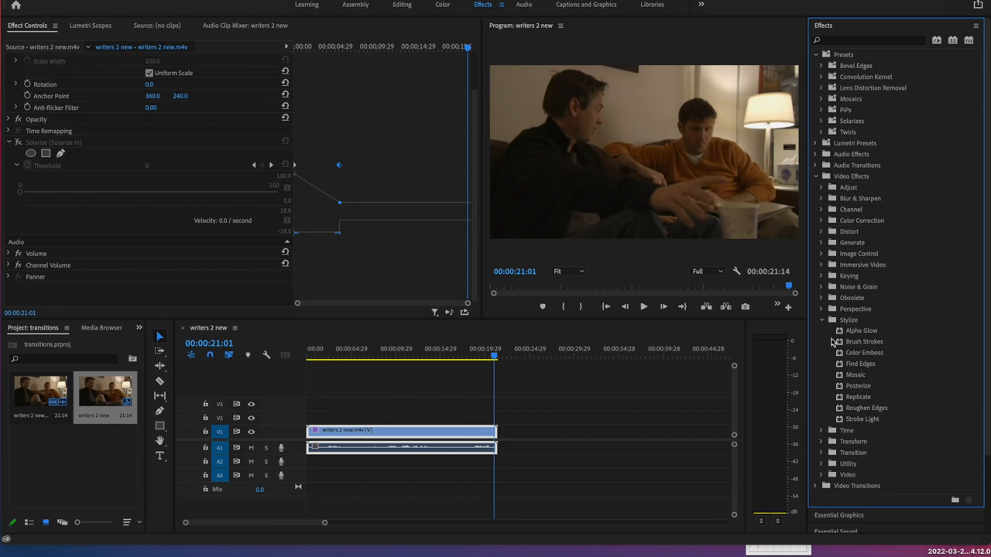
mouse_move(834, 397)
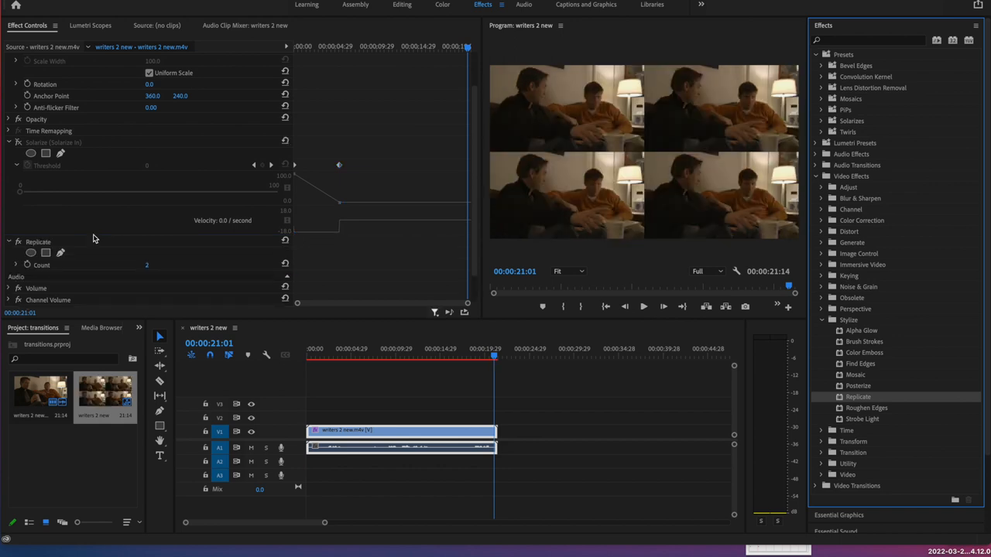
scroll(down, 3)
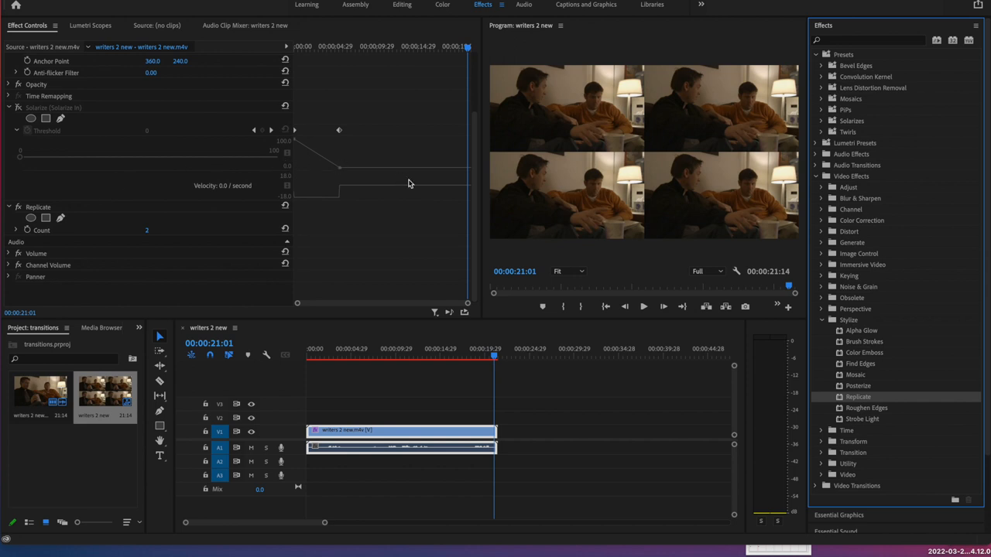
mouse_move(30, 210)
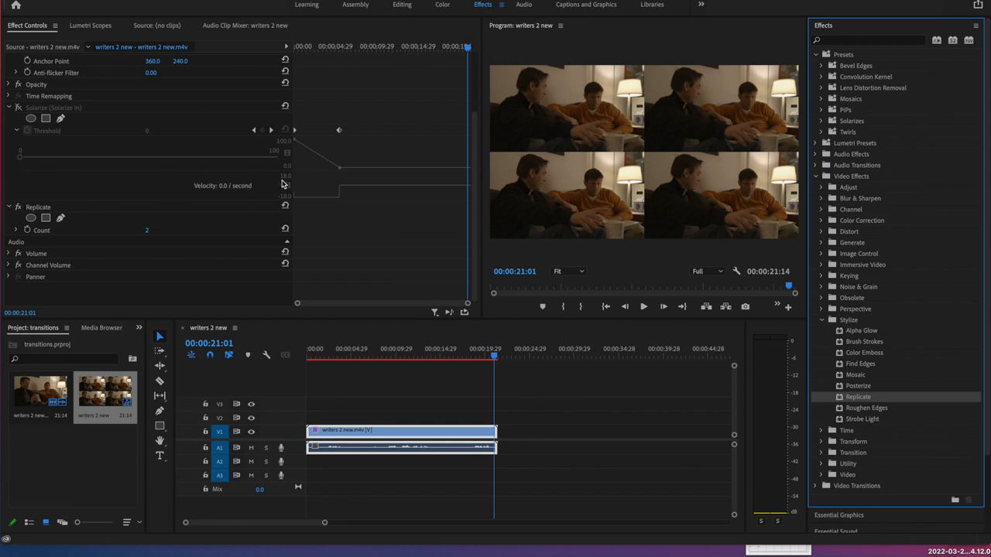
mouse_move(302, 169)
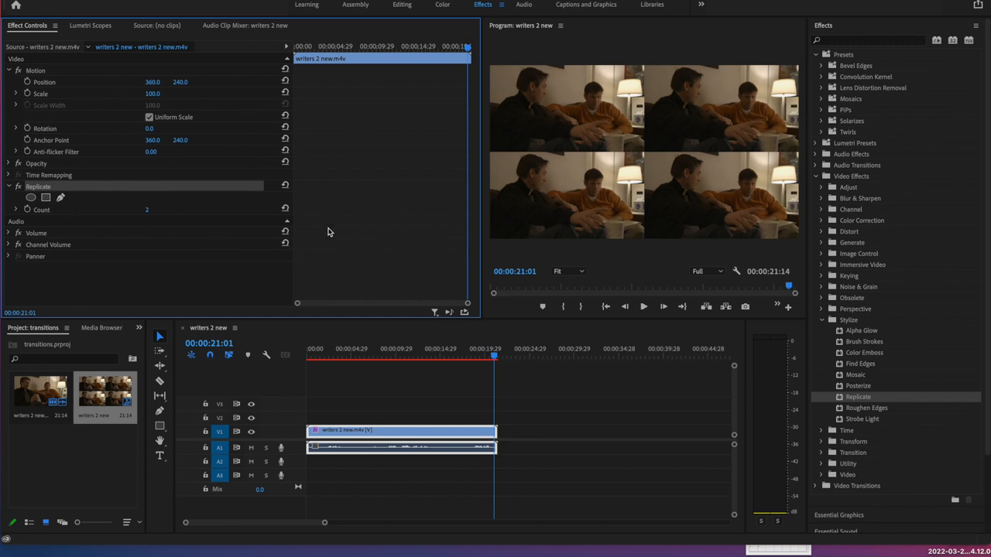
mouse_move(513, 359)
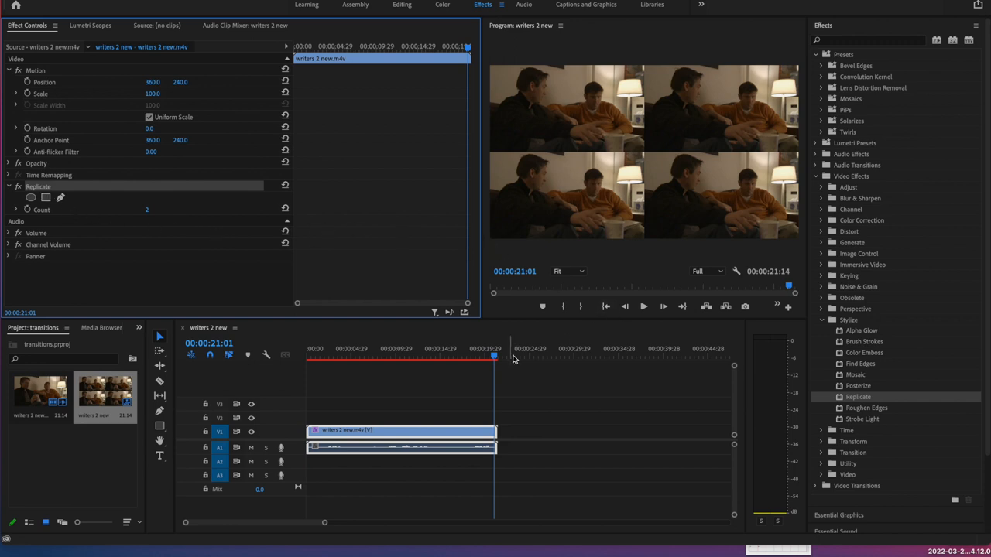
- Move the playhead to about four seconds, then back to the clip's start
click(348, 357)
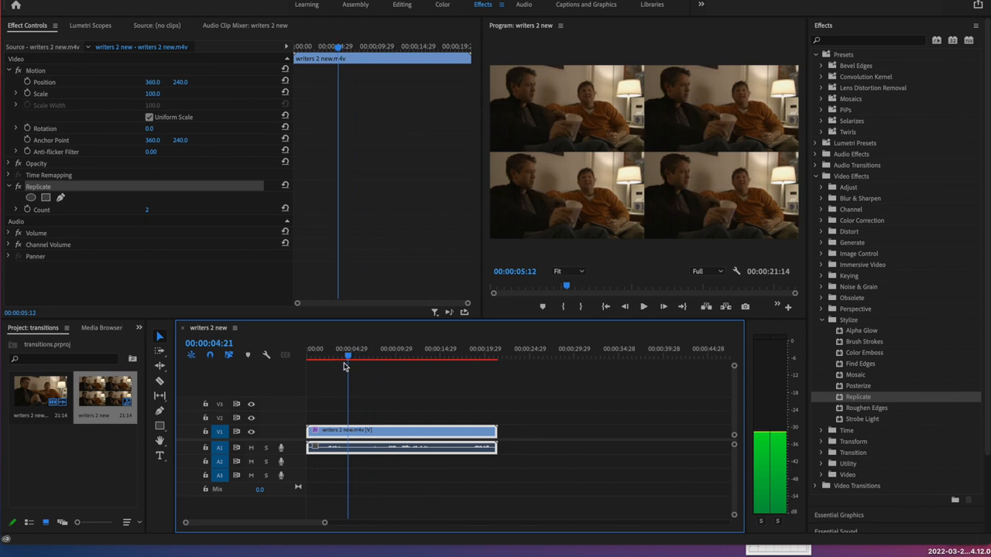
click(307, 355)
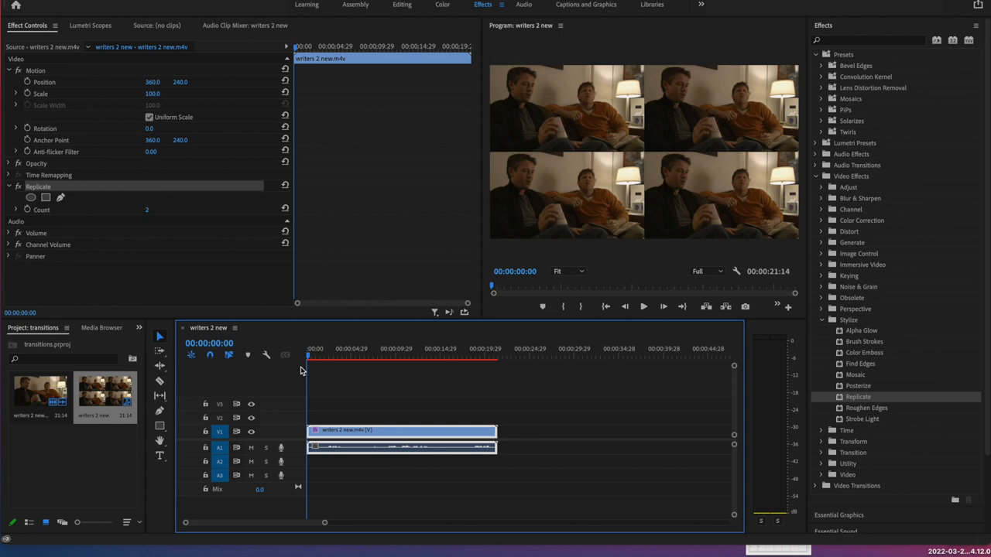
mouse_move(352, 265)
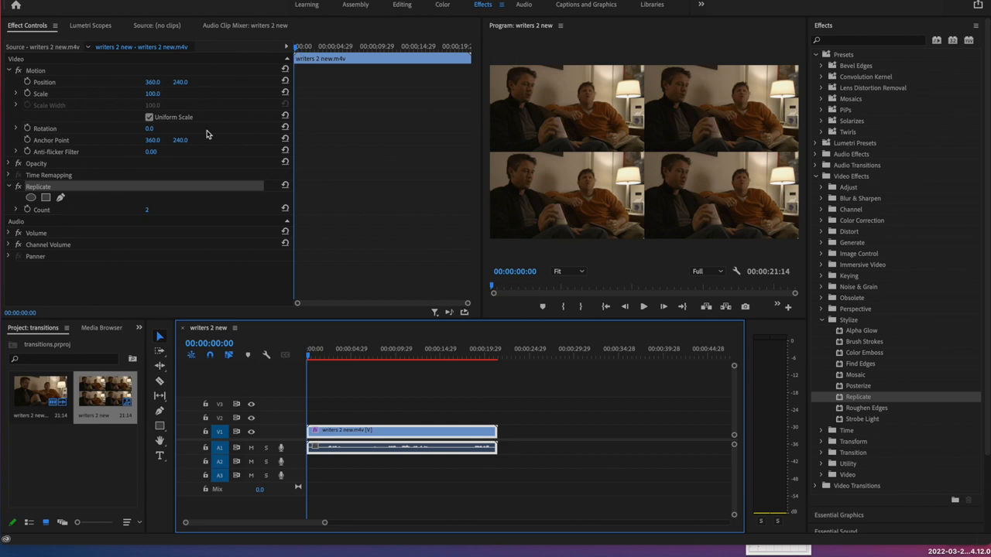
mouse_move(29, 217)
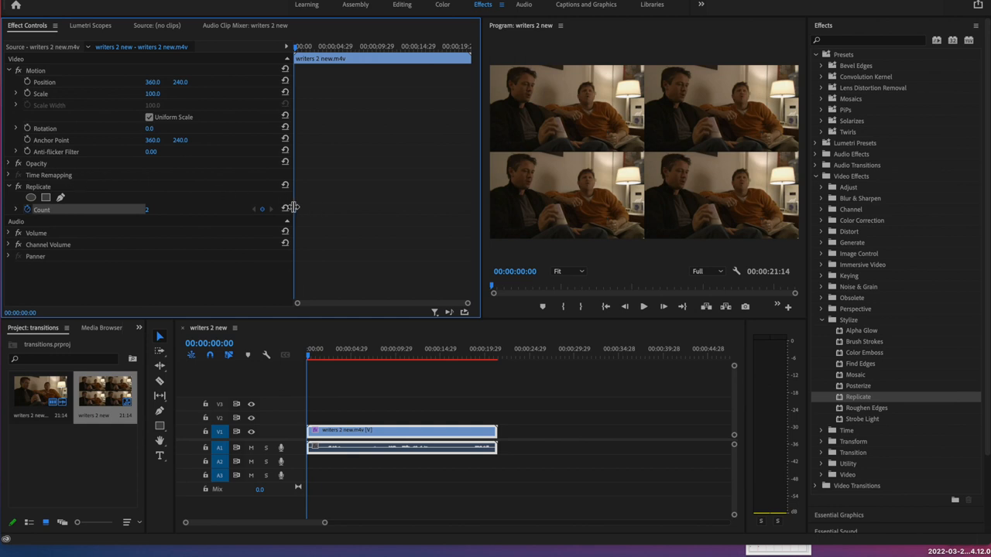
mouse_move(297, 217)
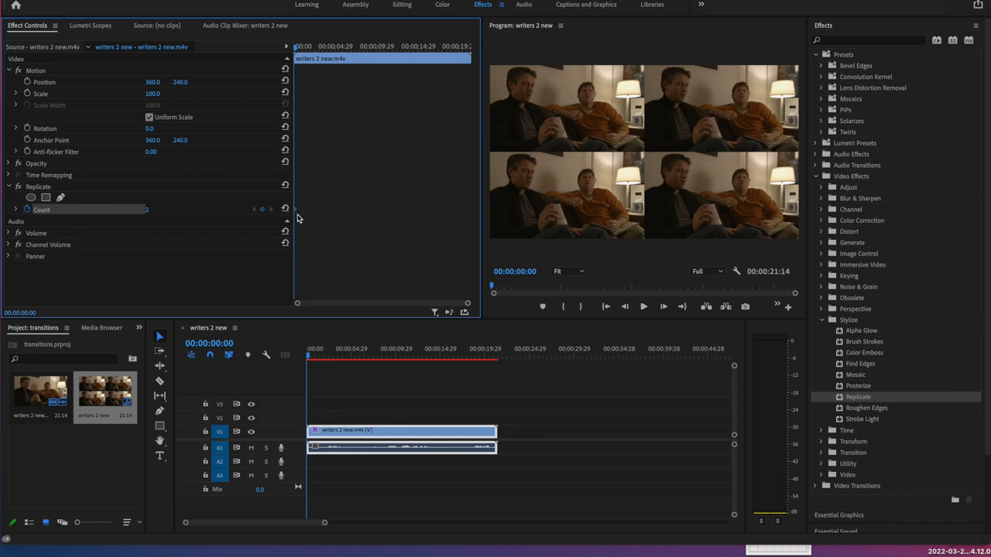
mouse_move(295, 210)
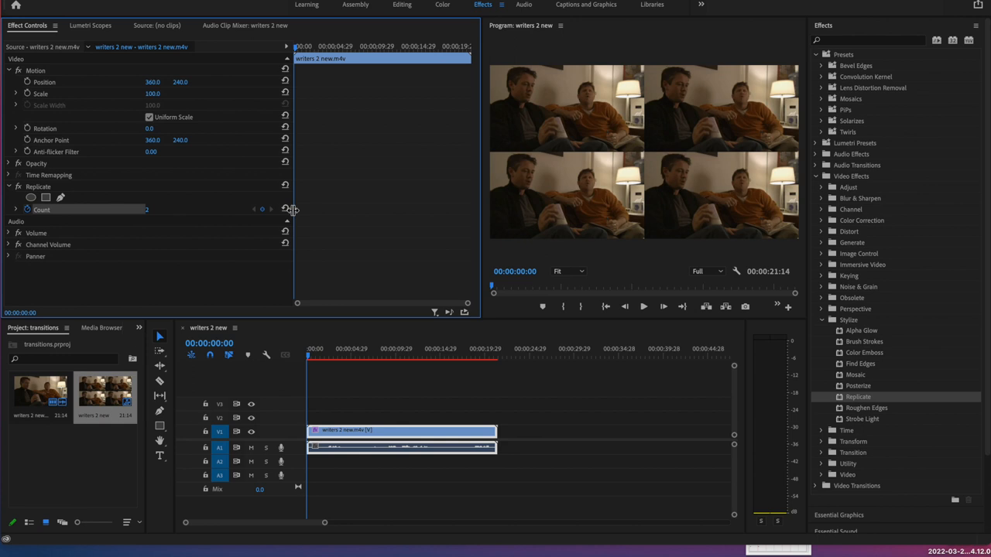
mouse_move(327, 151)
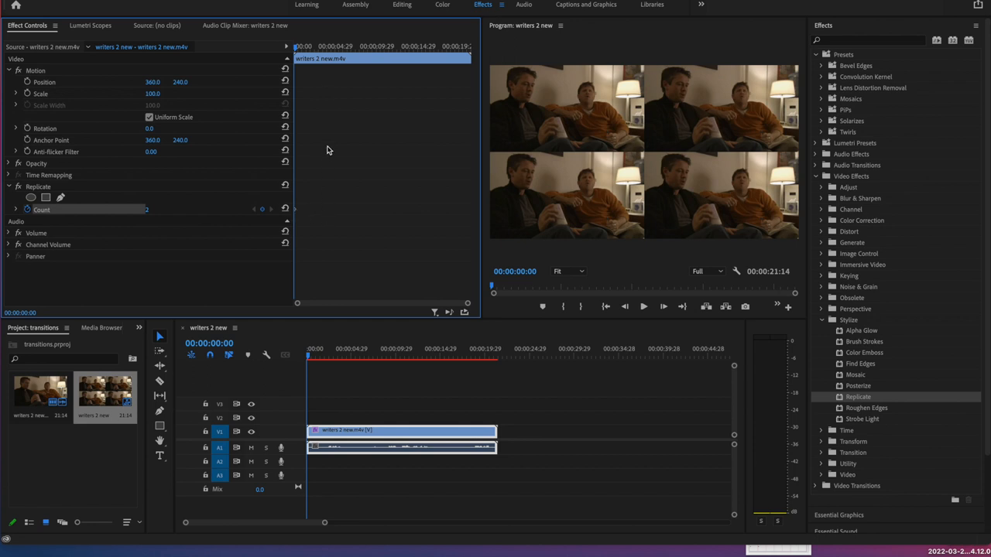
mouse_move(298, 50)
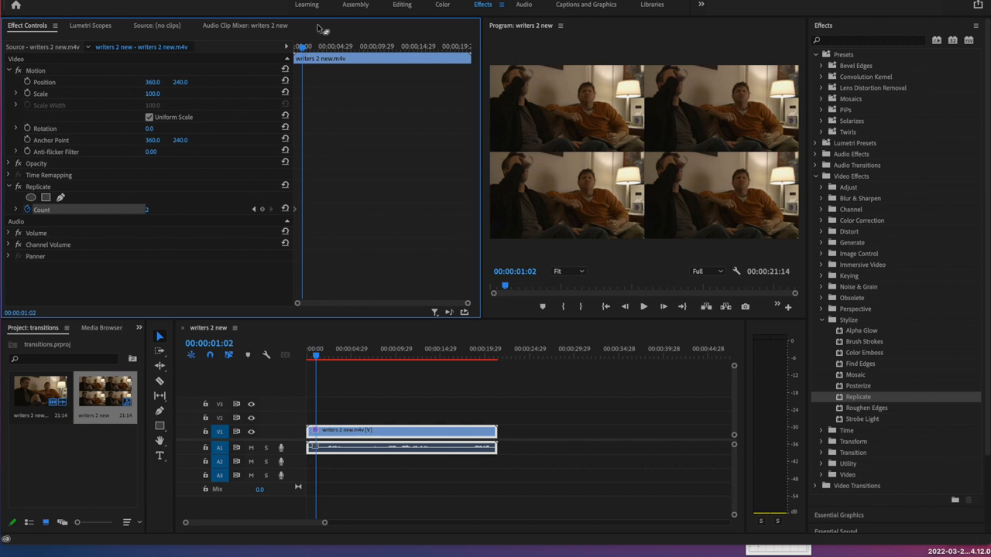
mouse_move(390, 58)
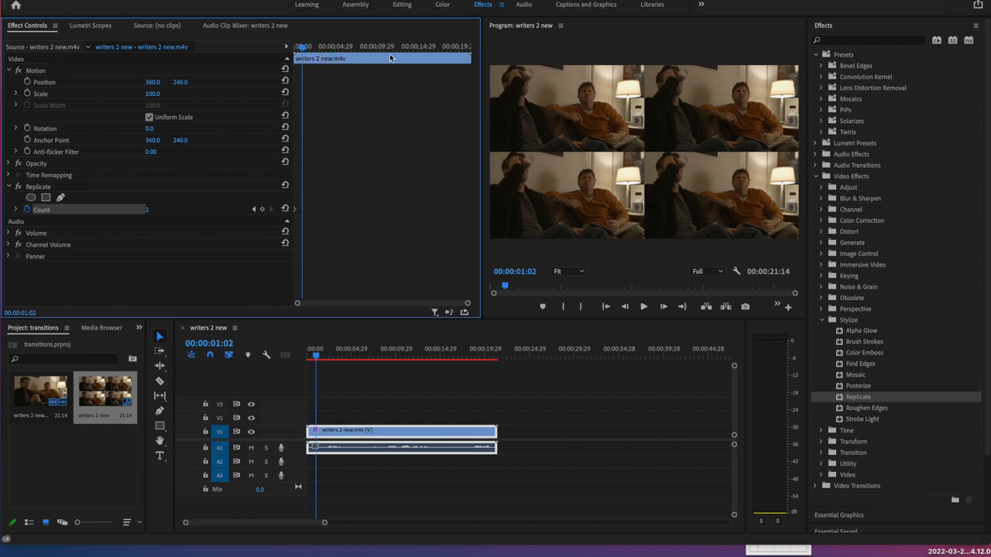
mouse_move(654, 138)
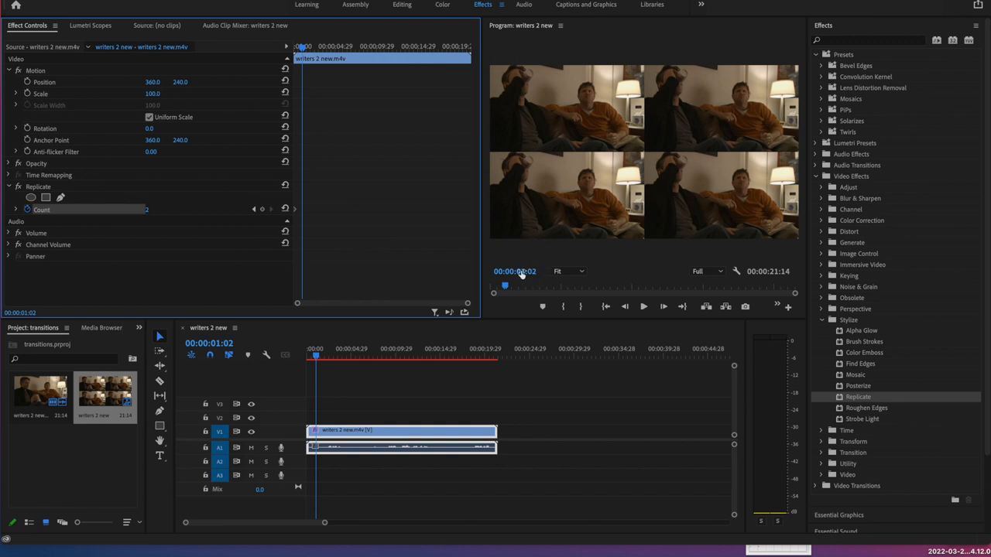
mouse_move(505, 286)
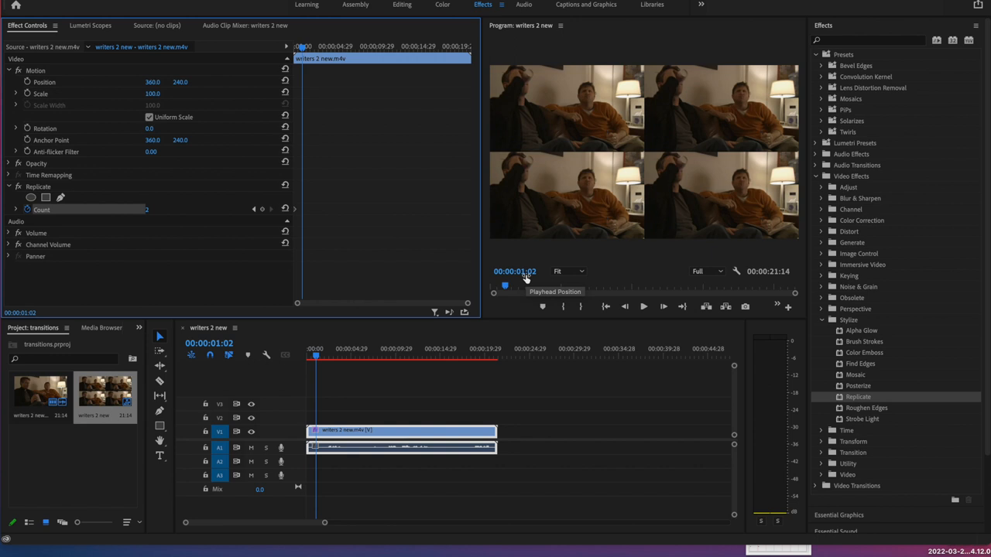
mouse_move(527, 278)
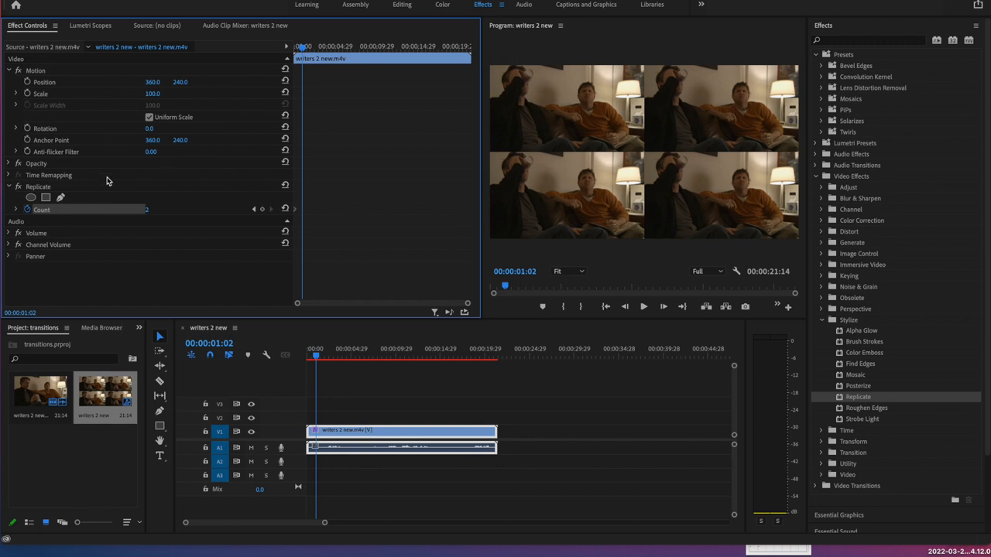
double_click(161, 210)
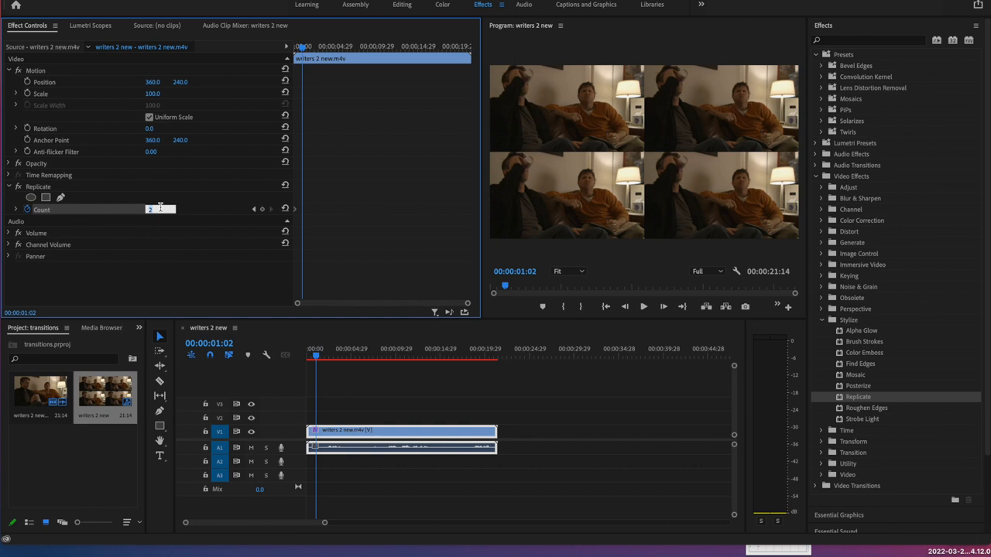
text(4)
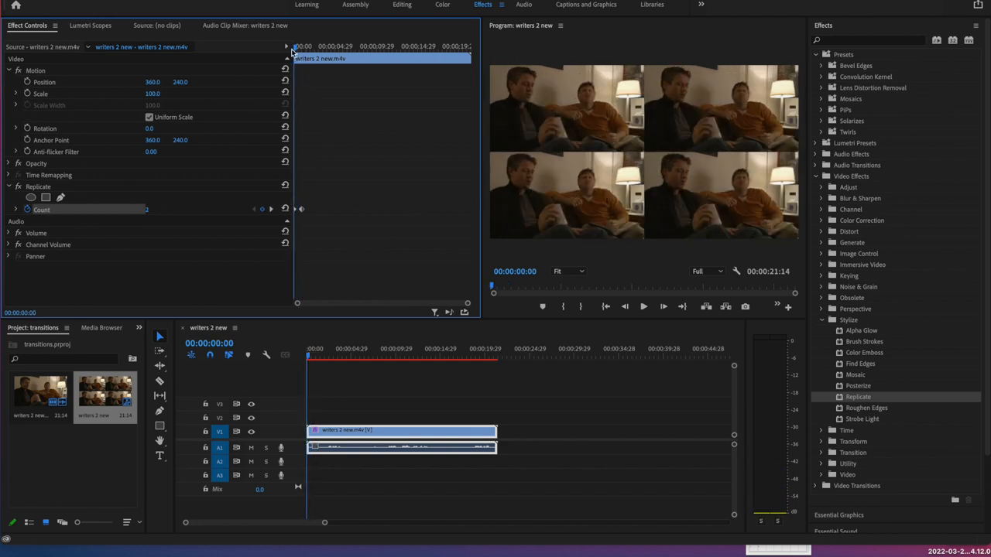
click(643, 307)
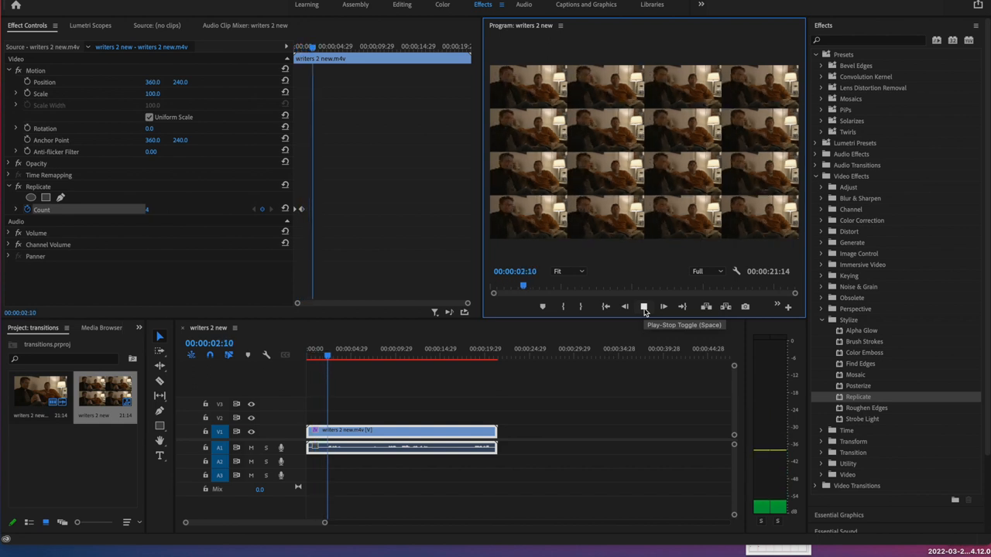
click(643, 306)
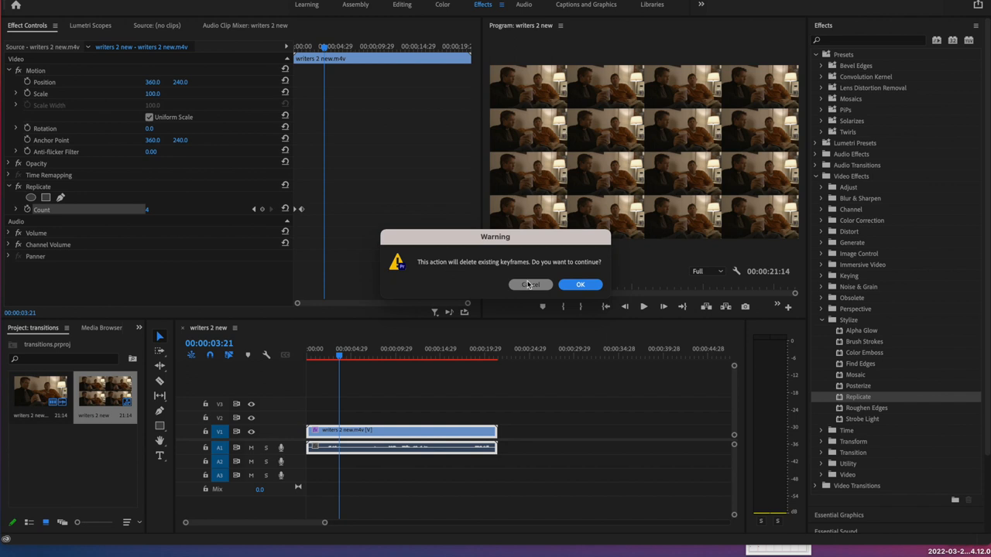
- Cancel the keyframe-deletion warning so the existing Count keyframes are kept
click(530, 284)
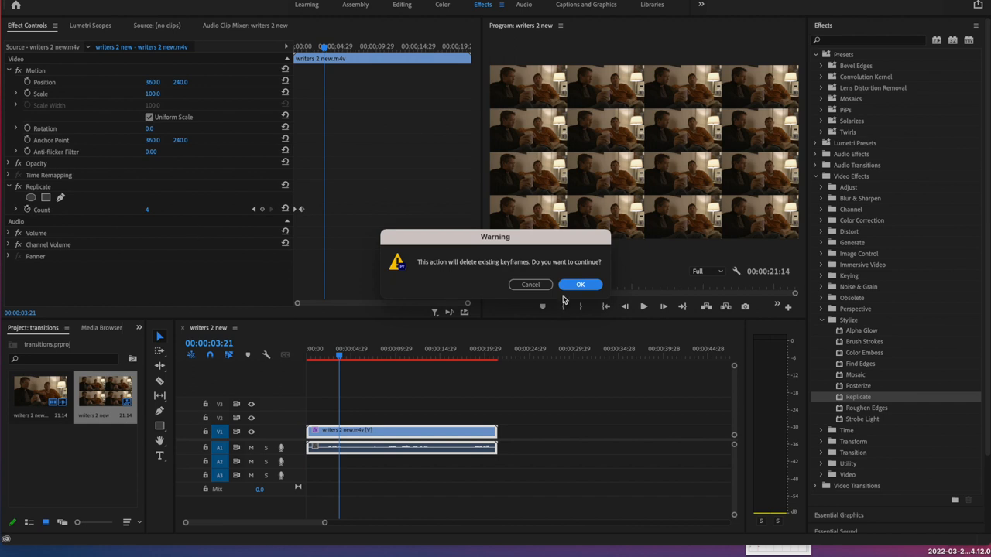
click(580, 284)
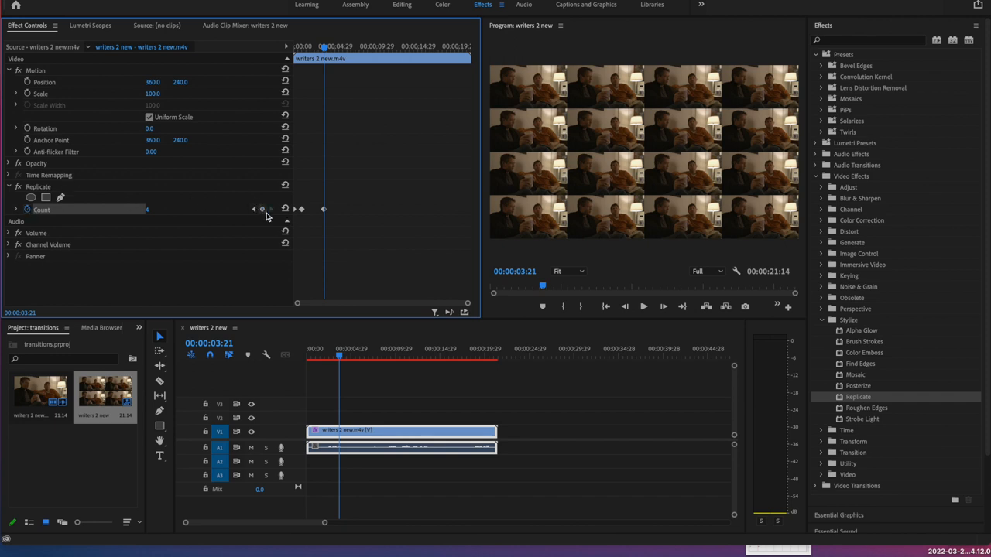
mouse_move(324, 213)
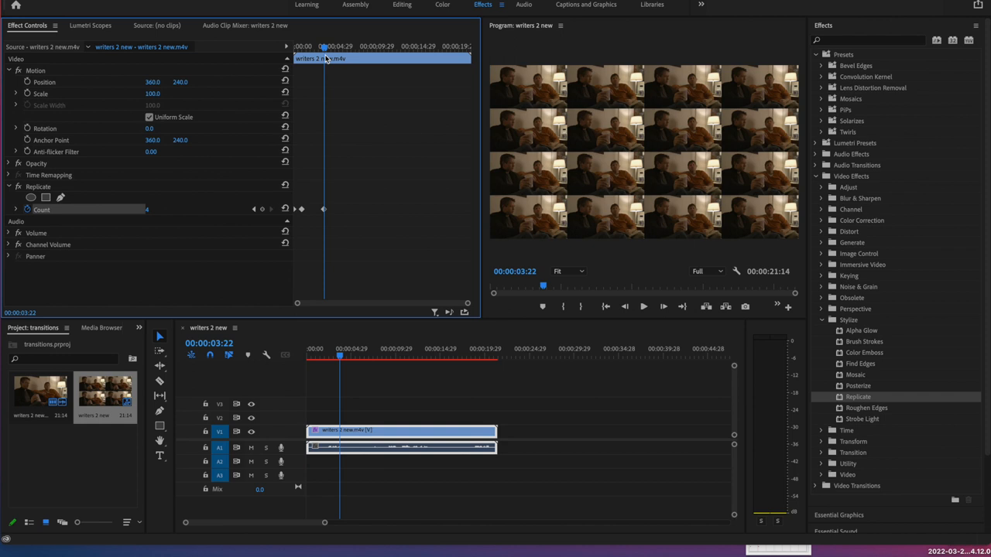
mouse_move(472, 62)
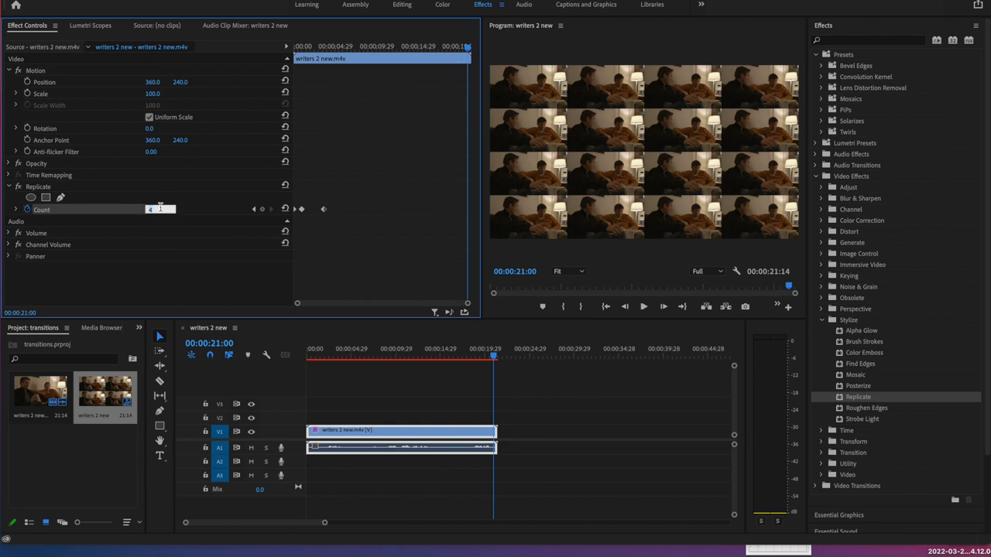
- Set Replicate Count to 10 at the clip end, then check the grid at six and fifteen seconds
text(10)
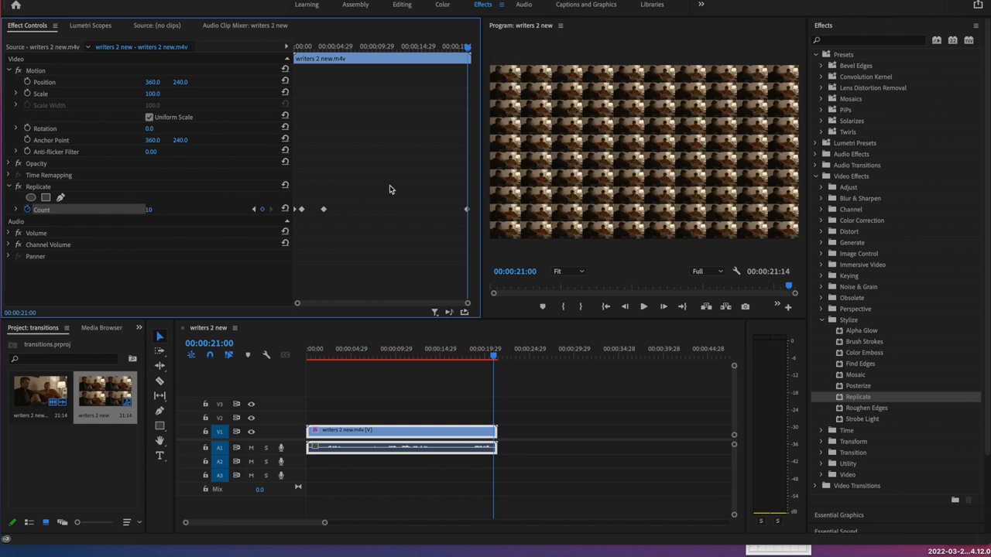
mouse_move(468, 52)
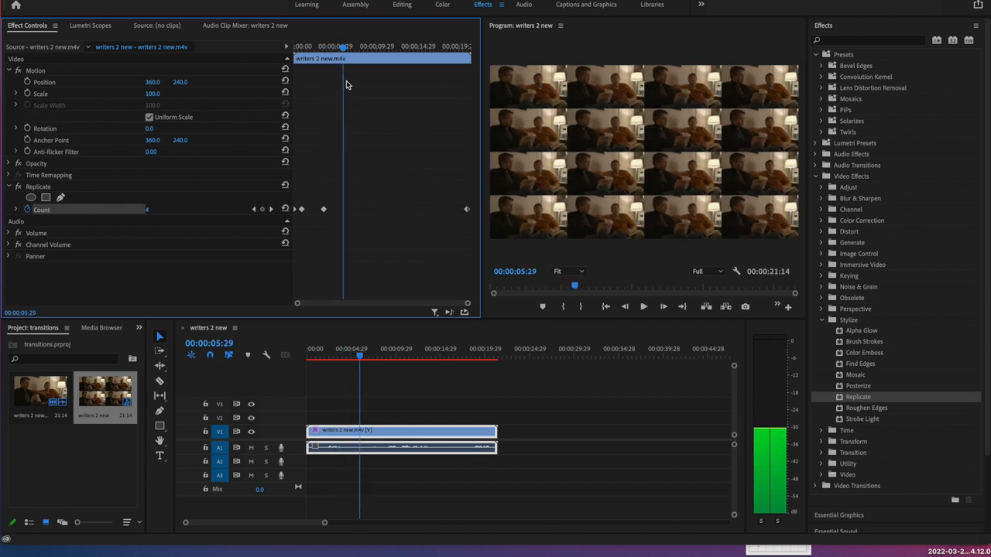
click(409, 348)
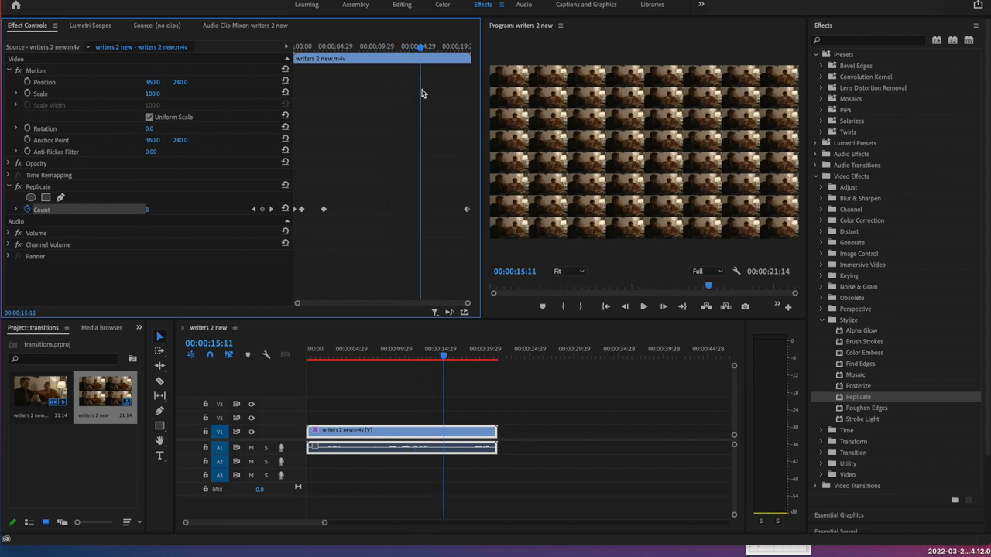
click(643, 307)
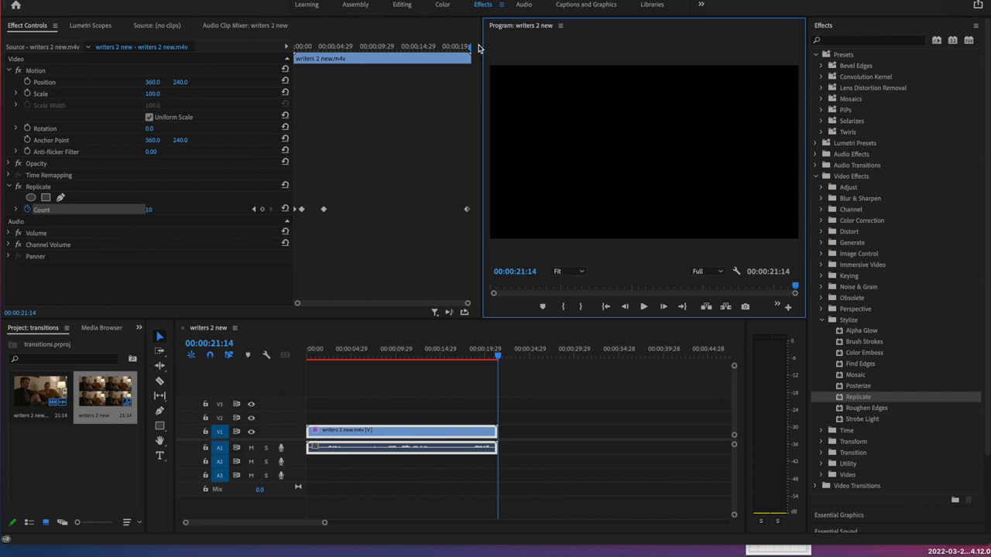
mouse_move(434, 42)
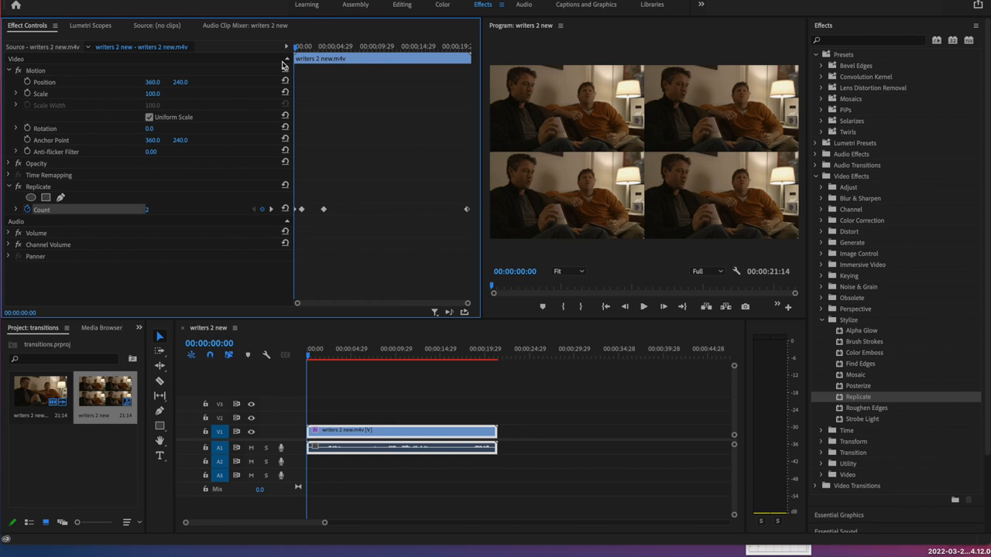
click(643, 305)
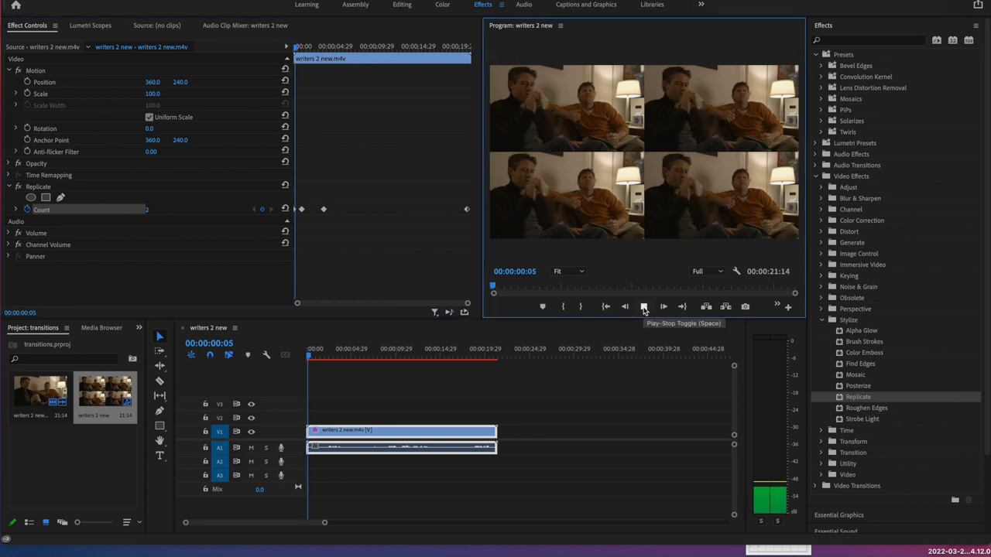
click(644, 307)
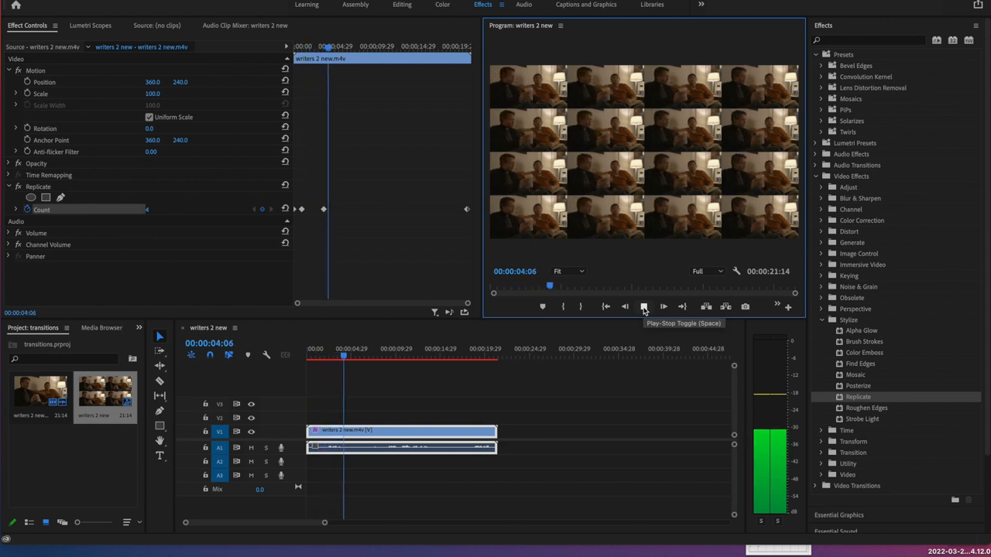
click(643, 306)
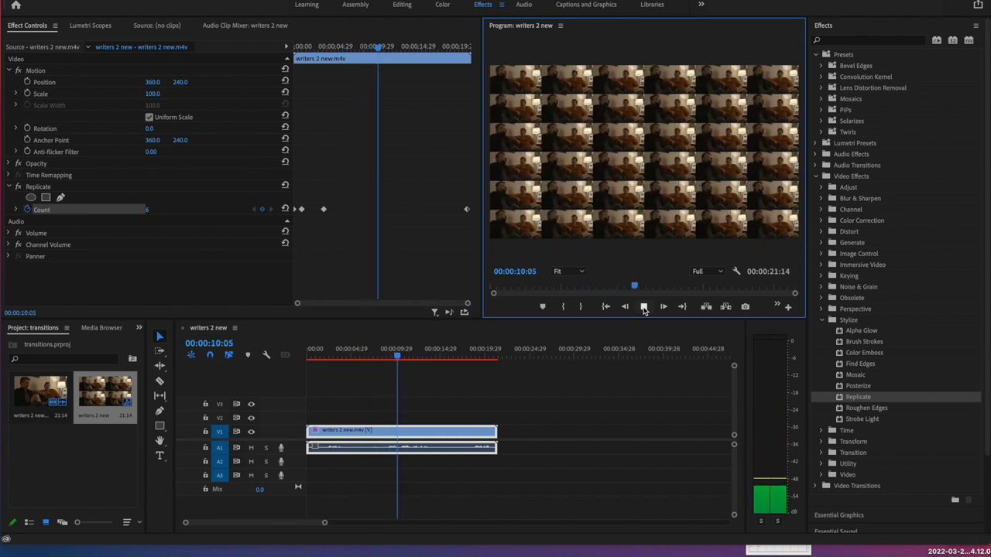
click(644, 306)
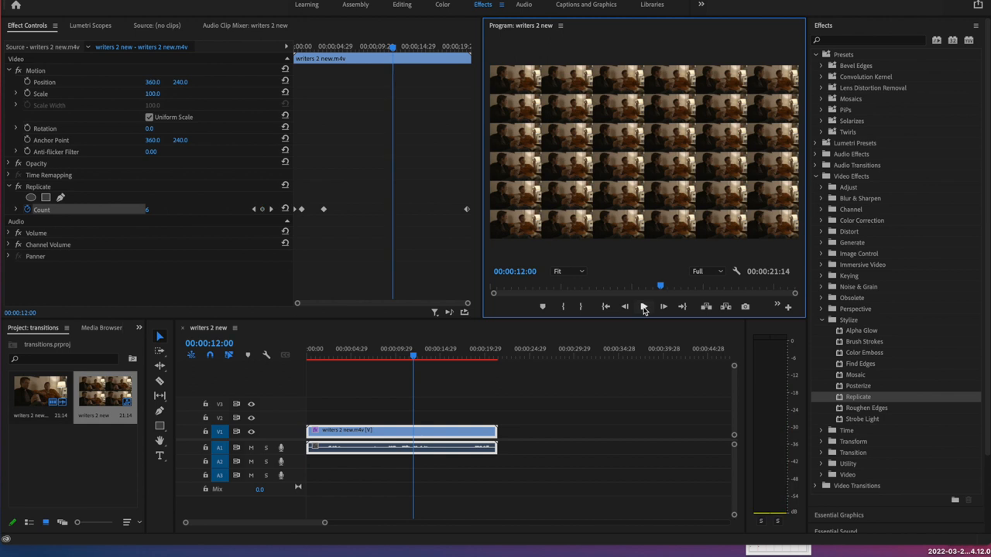
mouse_move(325, 217)
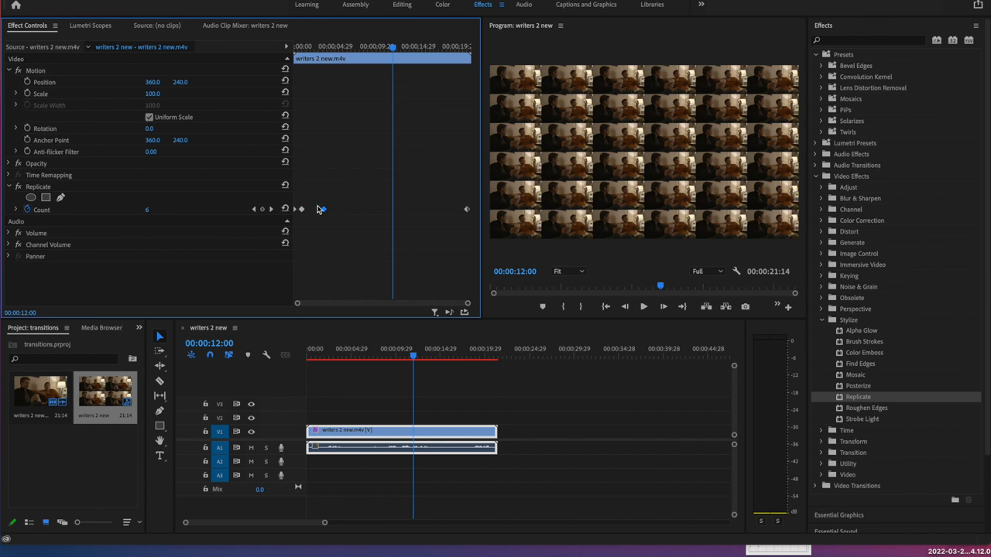
mouse_move(329, 195)
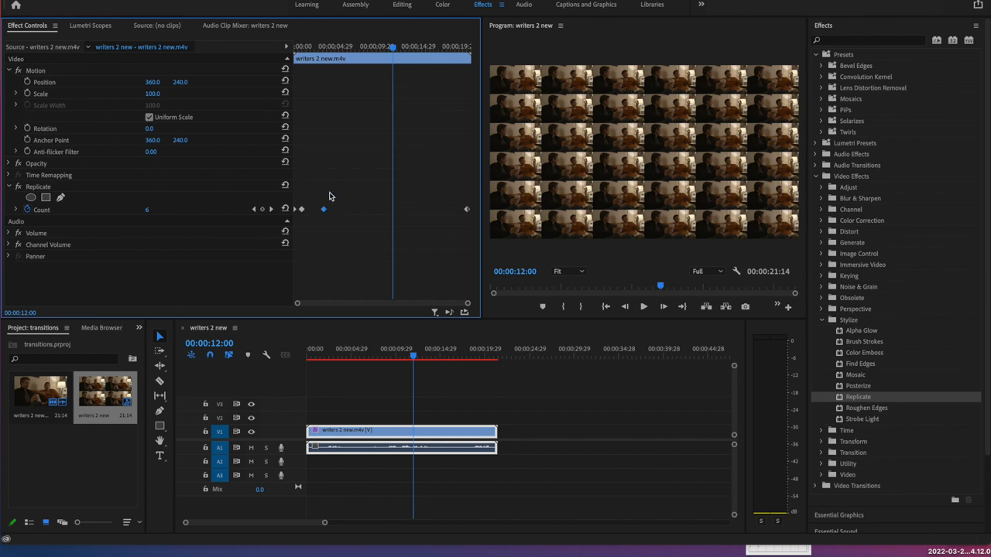
mouse_move(328, 218)
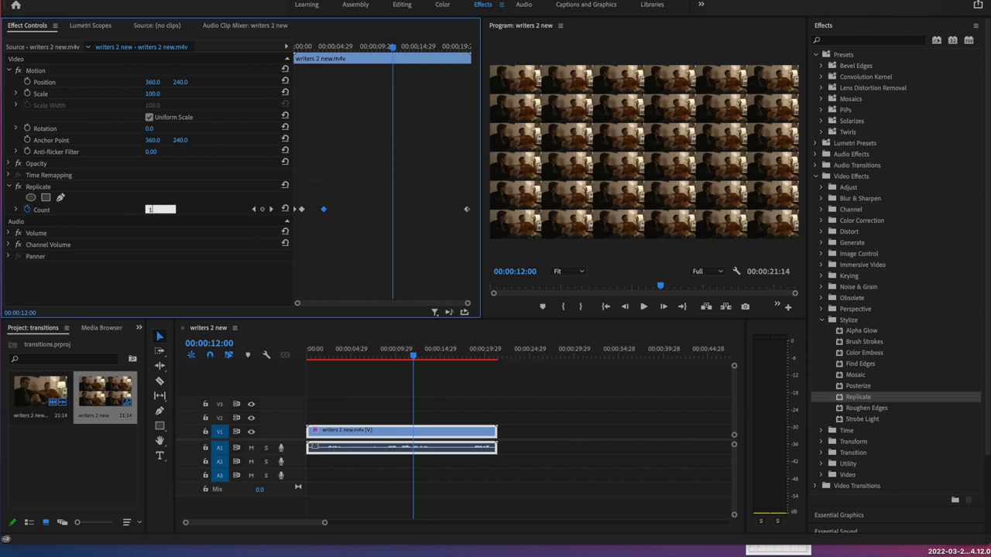
- Enter Replicate Count 16 at 00:00:12:00 and return the playhead to the start
text(16)
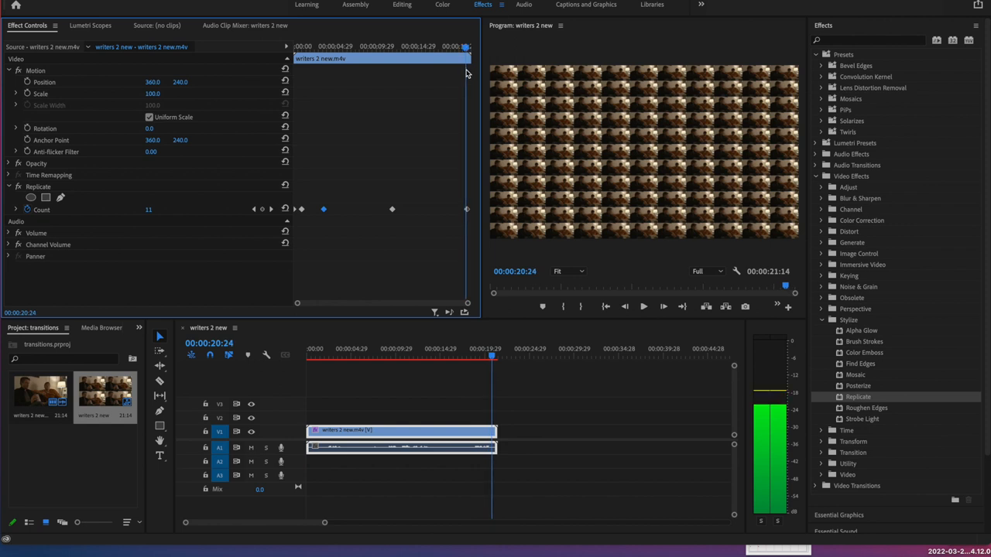
key(Space)
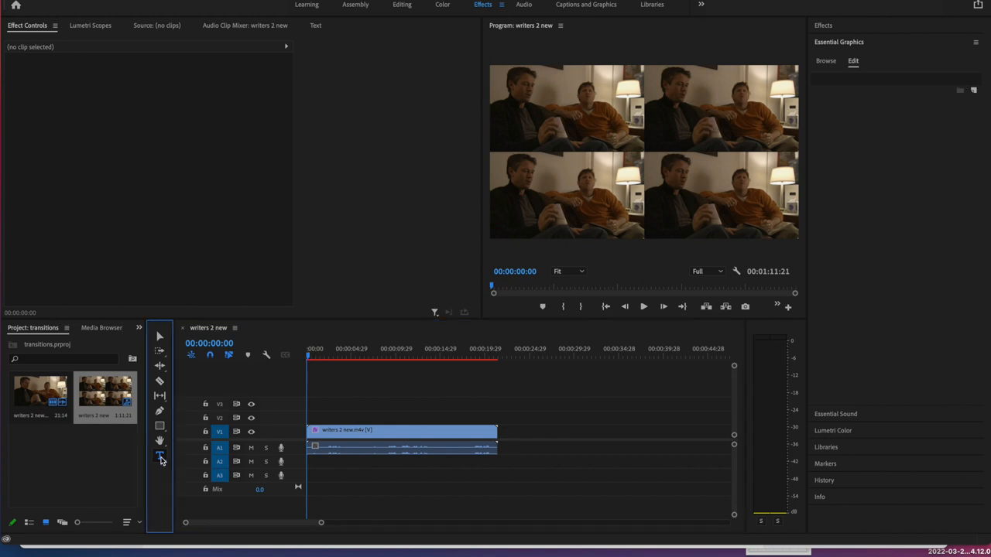
- Type a 'The Writers' title on the video and show its text properties
click(160, 455)
text(The Write)
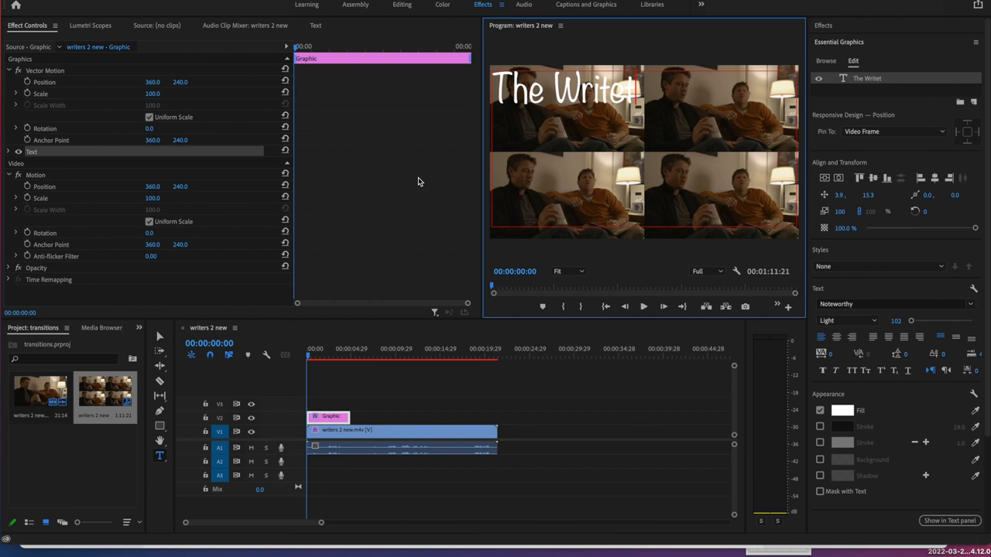
text(rs)
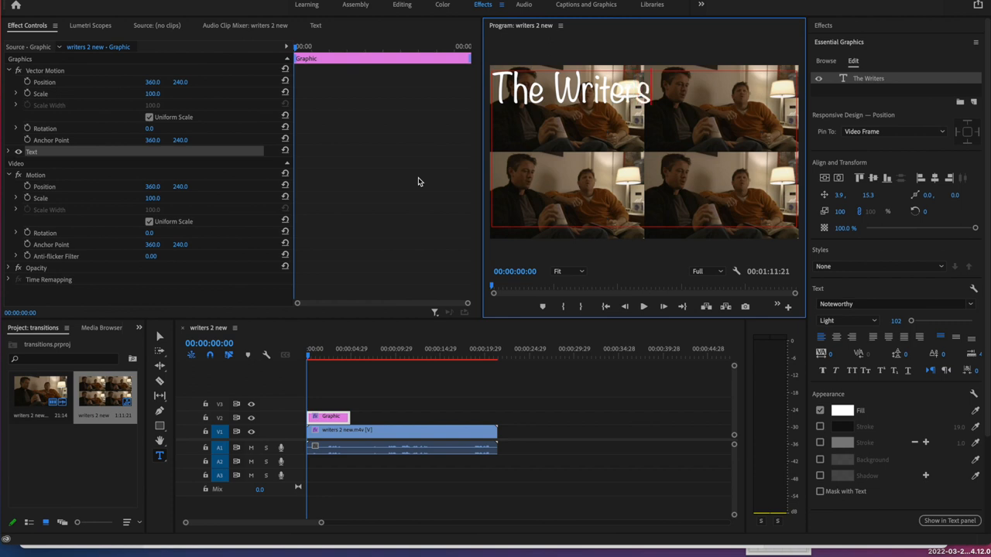
mouse_move(600, 109)
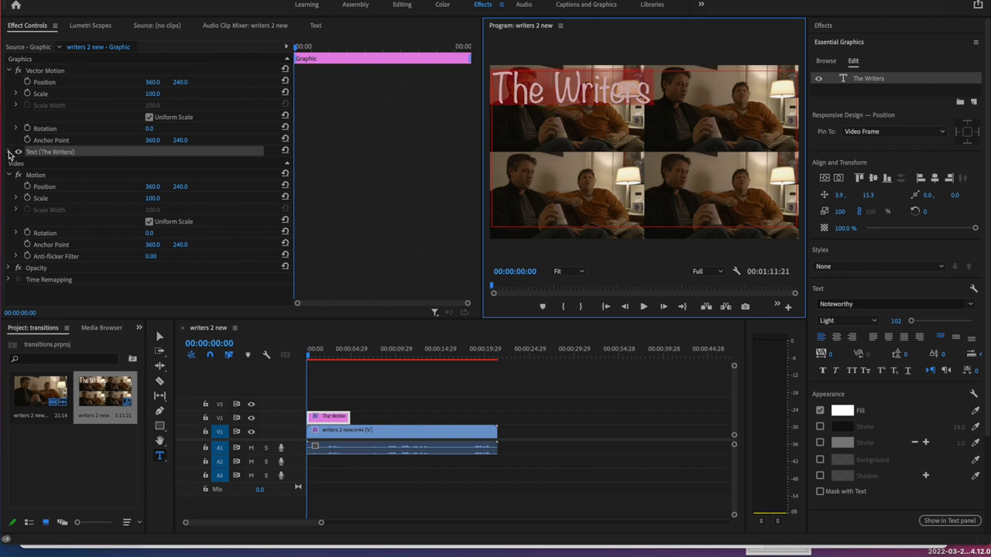
click(16, 152)
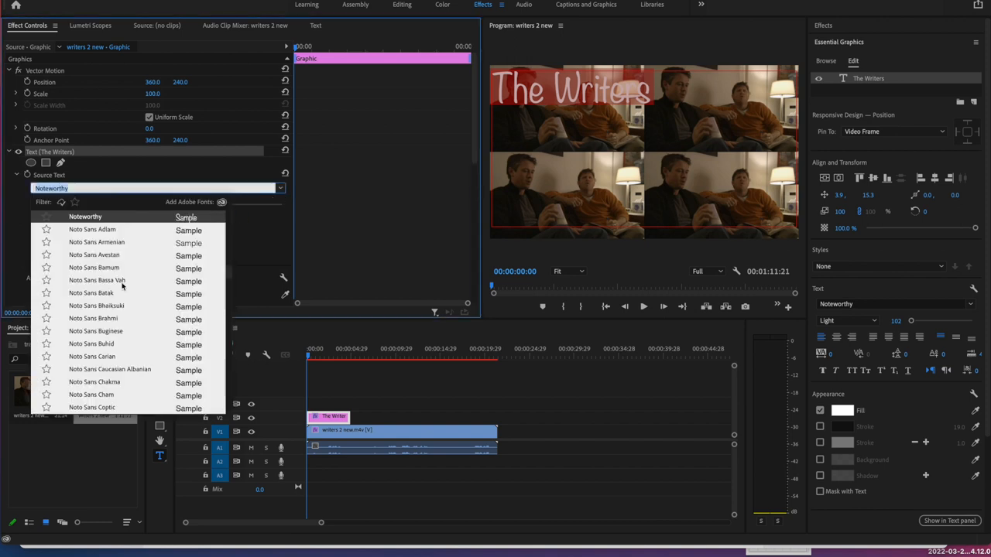
- Set The Writers title font to Mongoose Black
scroll(up, 3)
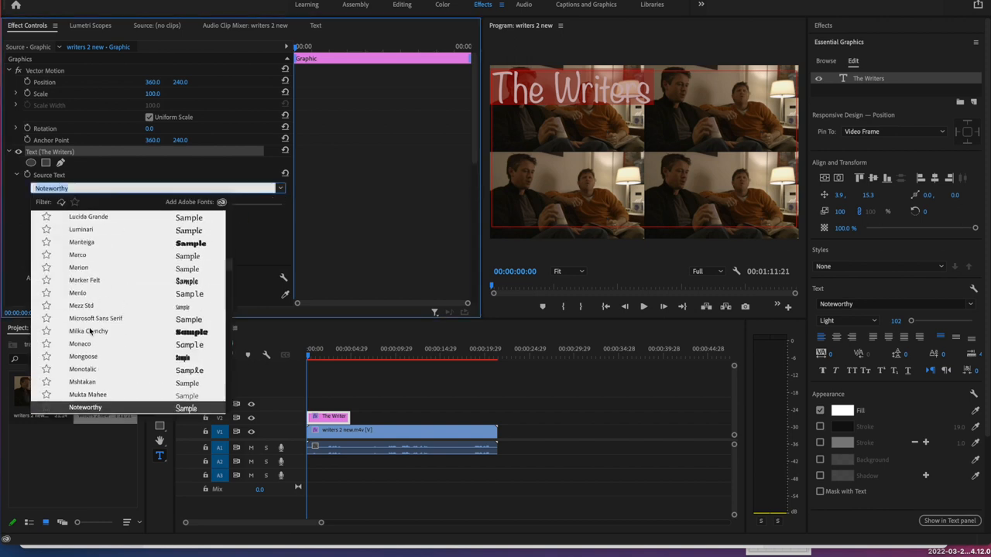
click(82, 356)
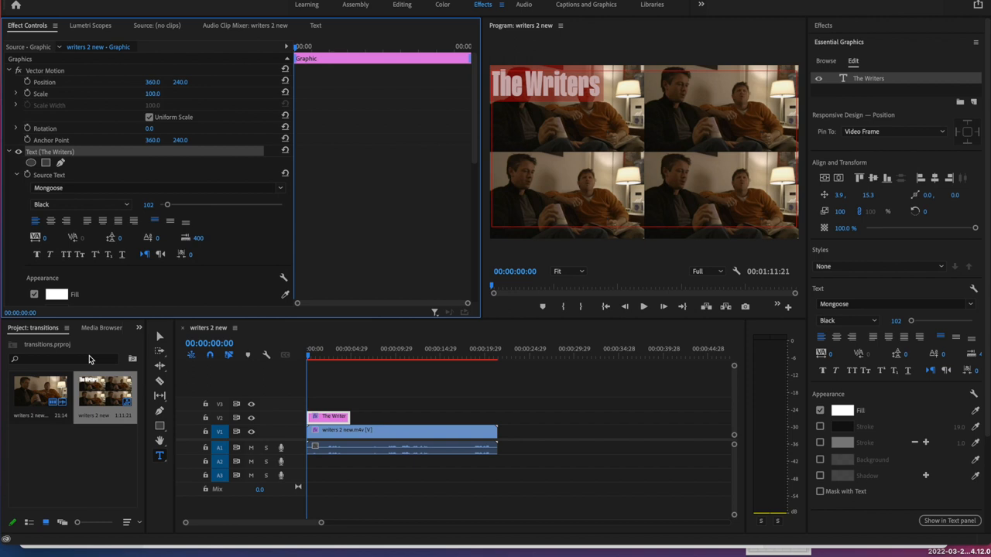
mouse_move(145, 342)
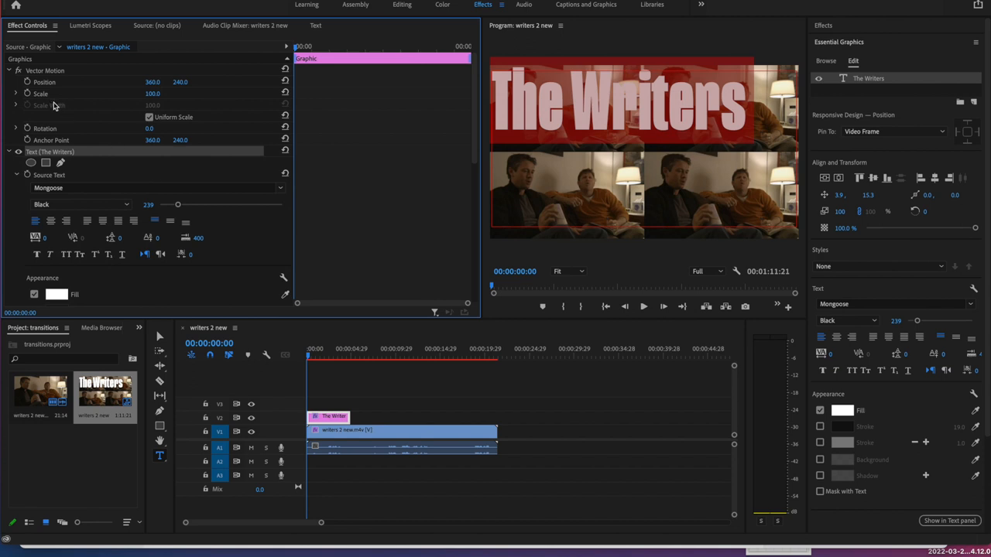
mouse_move(85, 95)
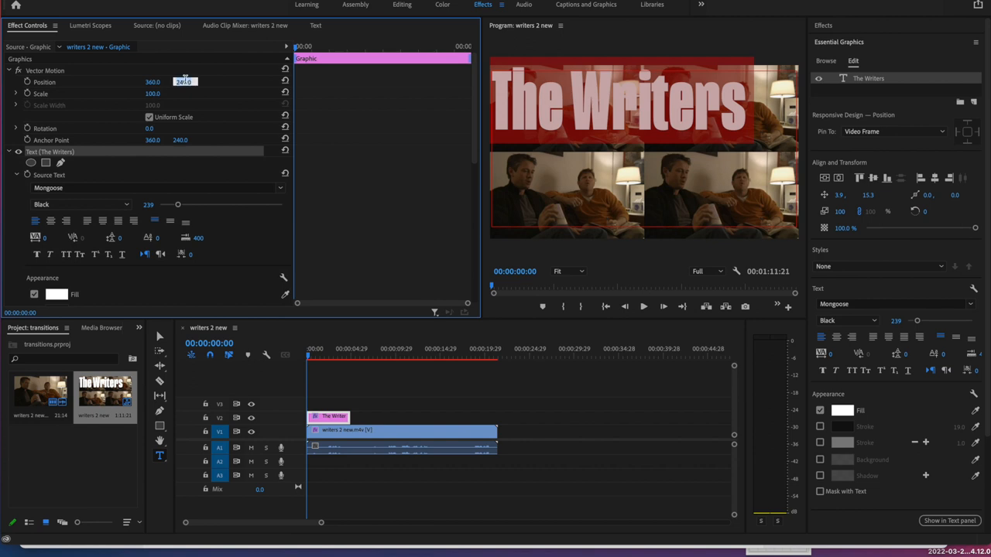
- Enter 317.0 as a title text value, enlarging and repositioning The Writers
text(317.0)
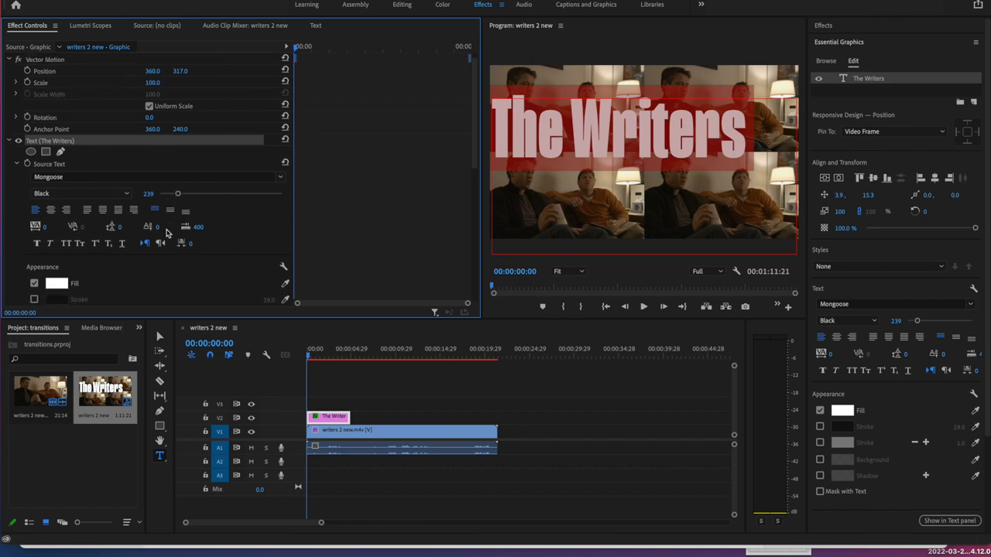
- Enable a dark brown stroke at width 19 on the title letters
scroll(down, 3)
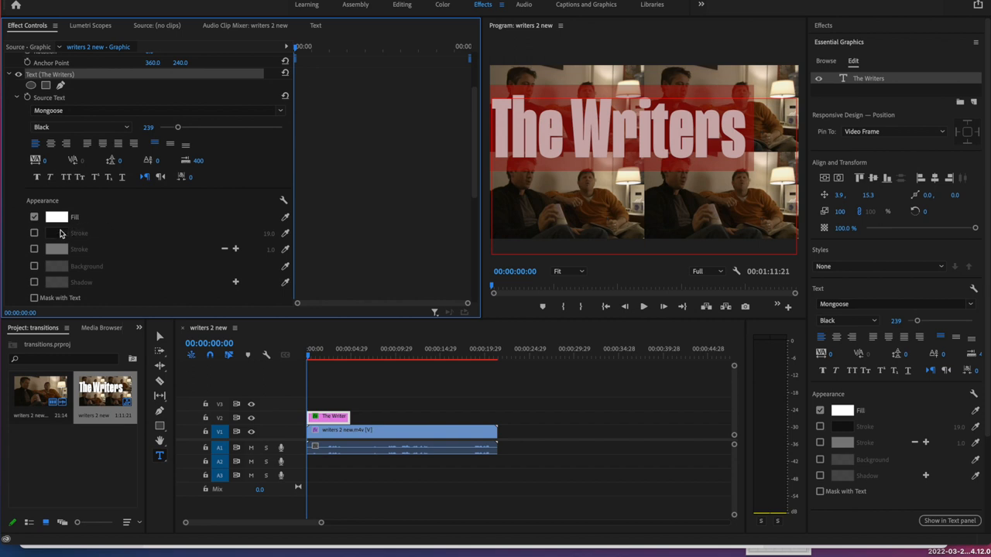
click(34, 233)
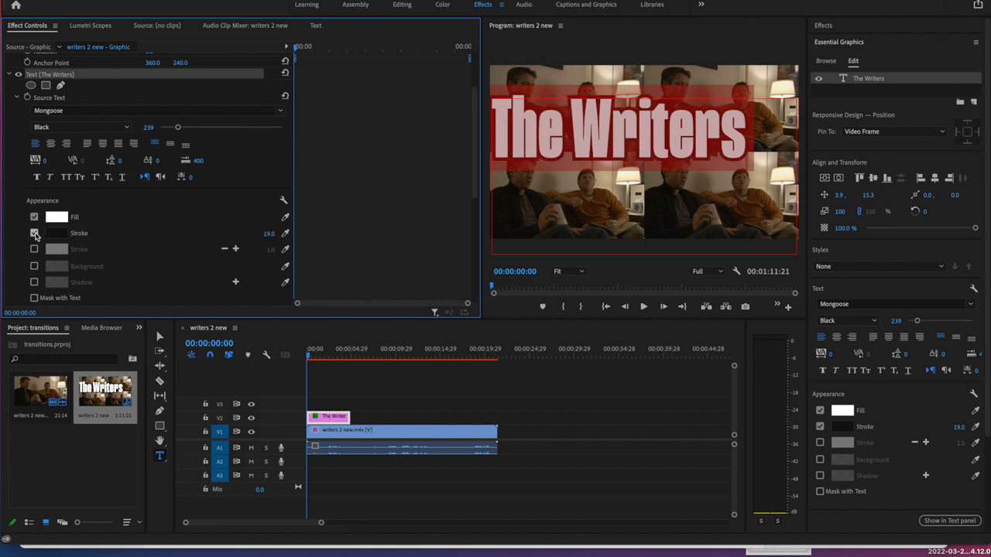
click(34, 233)
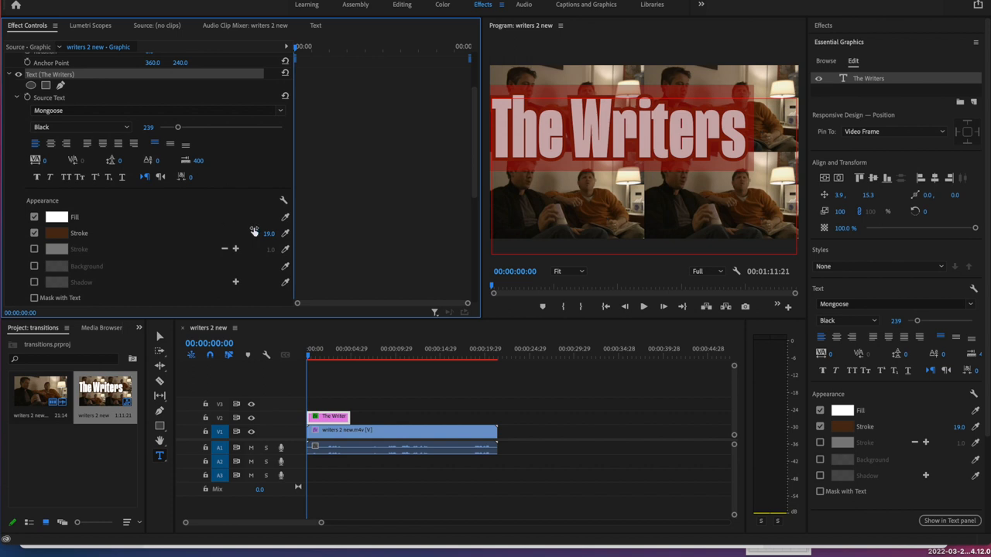
mouse_move(260, 236)
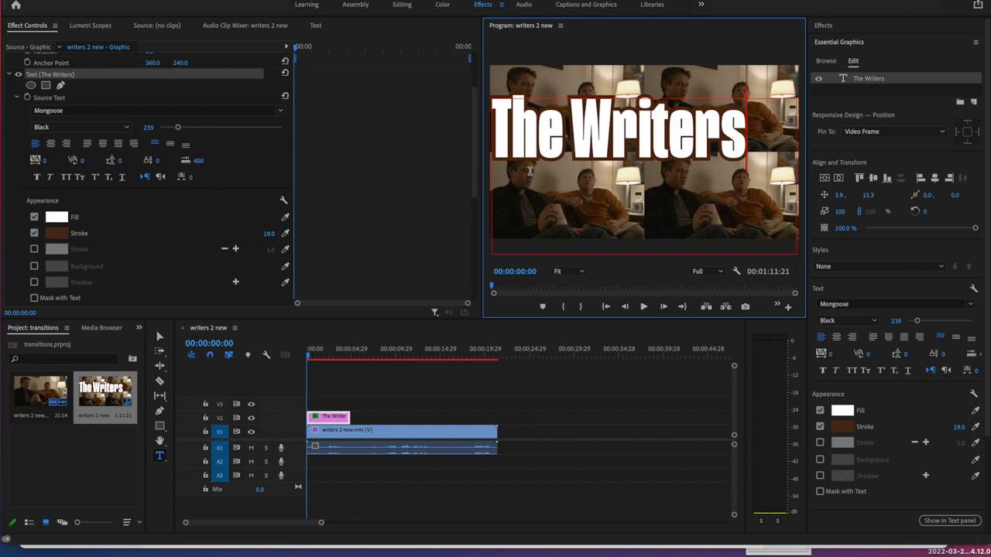
mouse_move(727, 13)
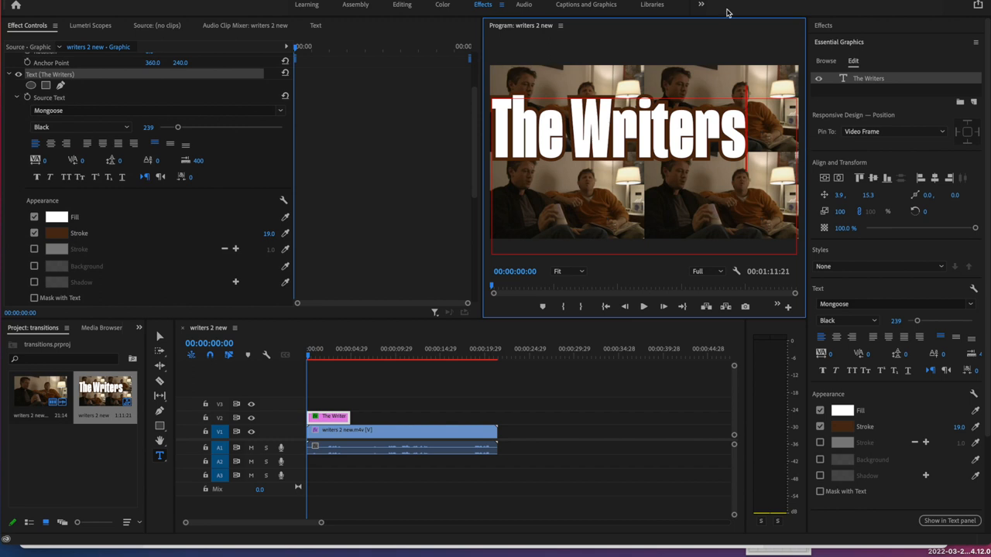
mouse_move(941, 6)
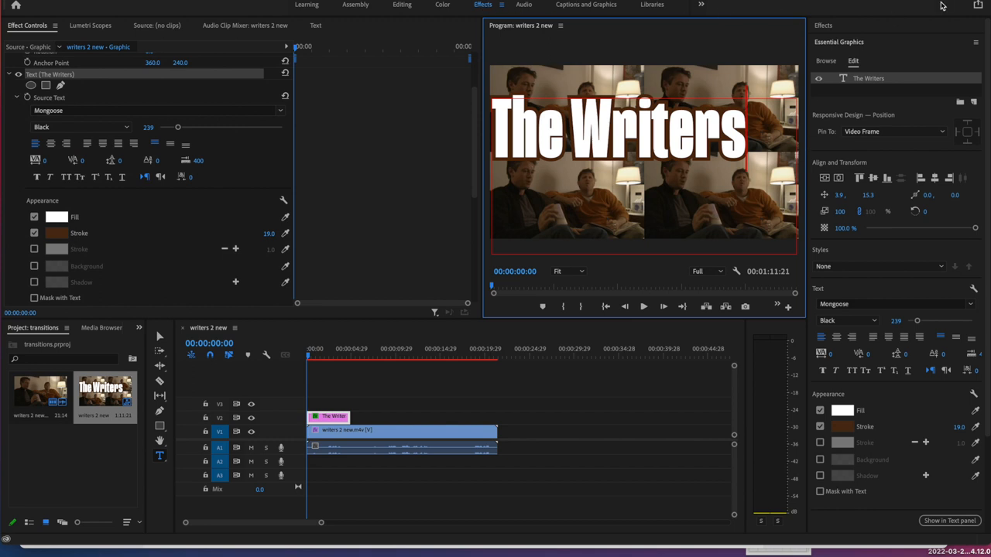
- Browse the Effects panel's video effects to find Distort > Magnify
click(823, 25)
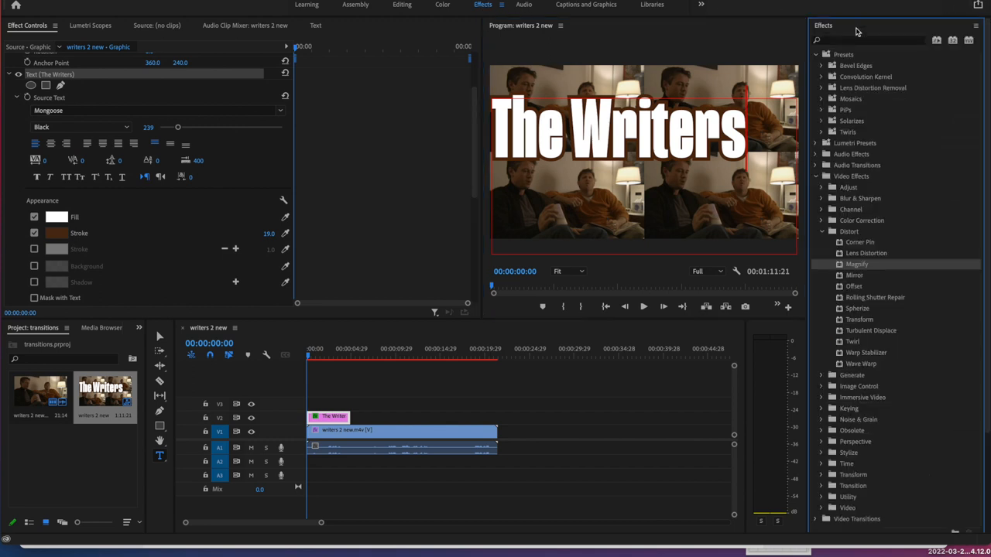
scroll(down, 3)
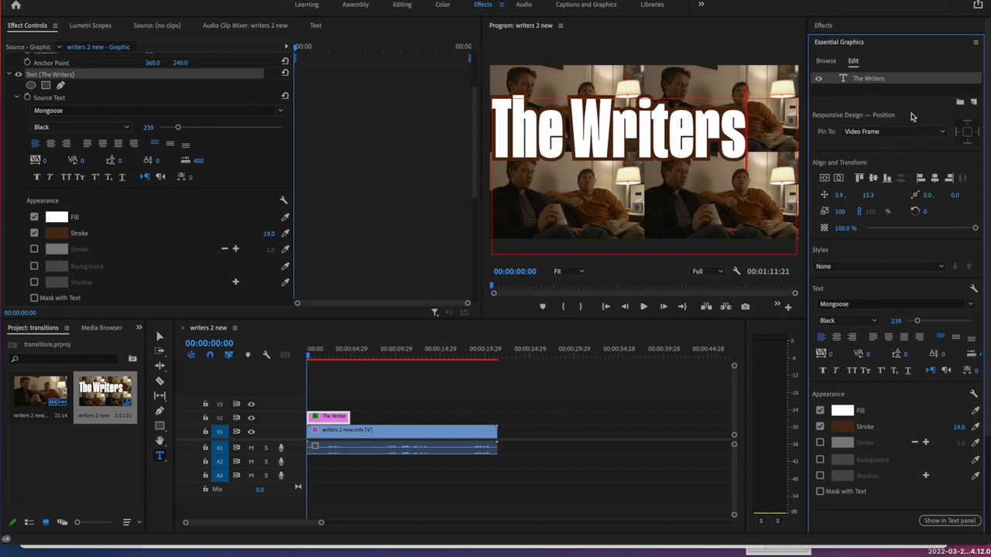
mouse_move(841, 384)
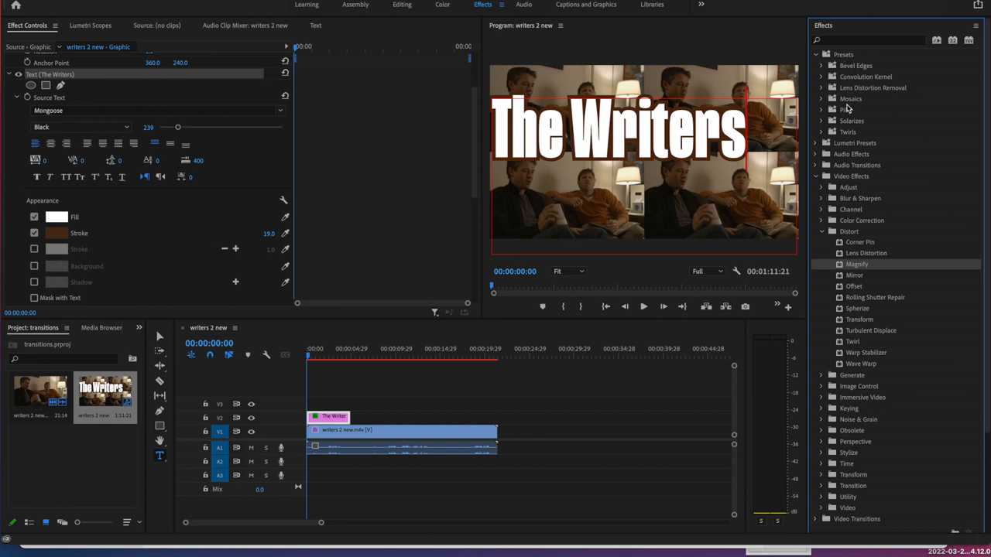
mouse_move(834, 237)
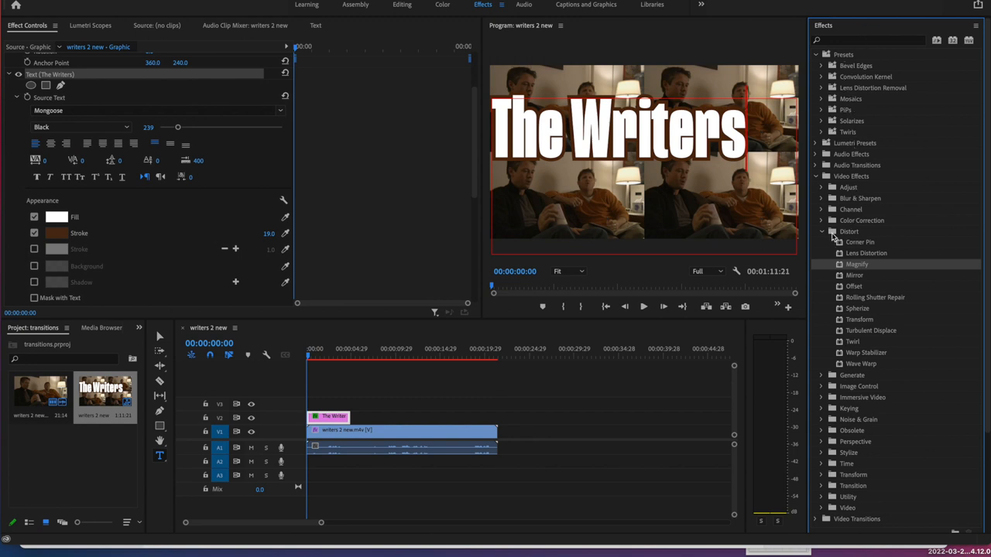
mouse_move(851, 269)
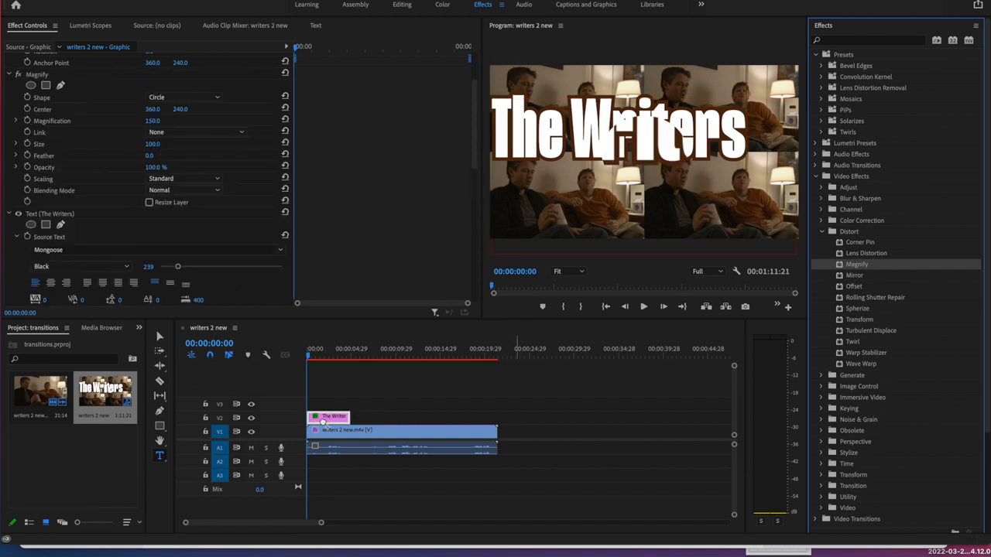
mouse_move(341, 449)
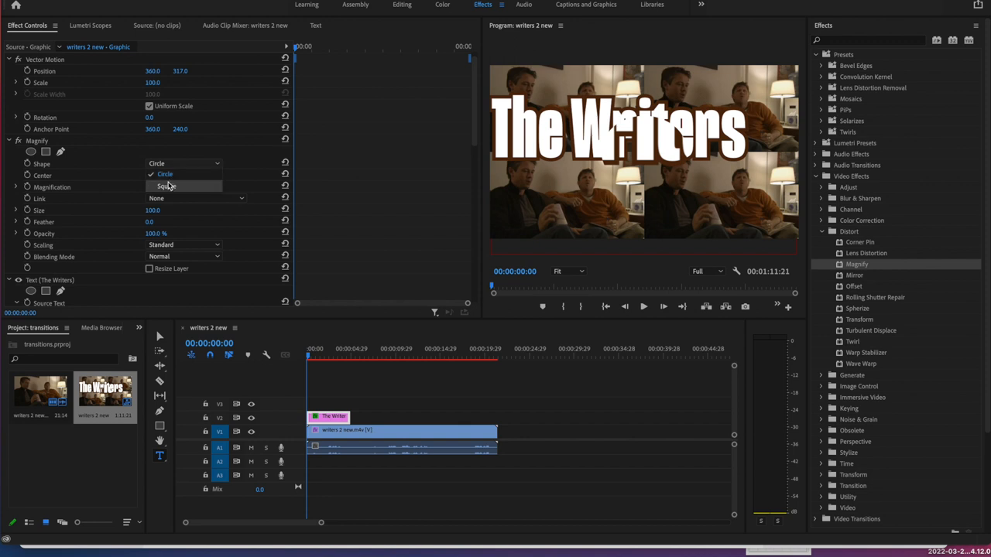
- Set Magnify shape to Square and magnification to 140
click(166, 186)
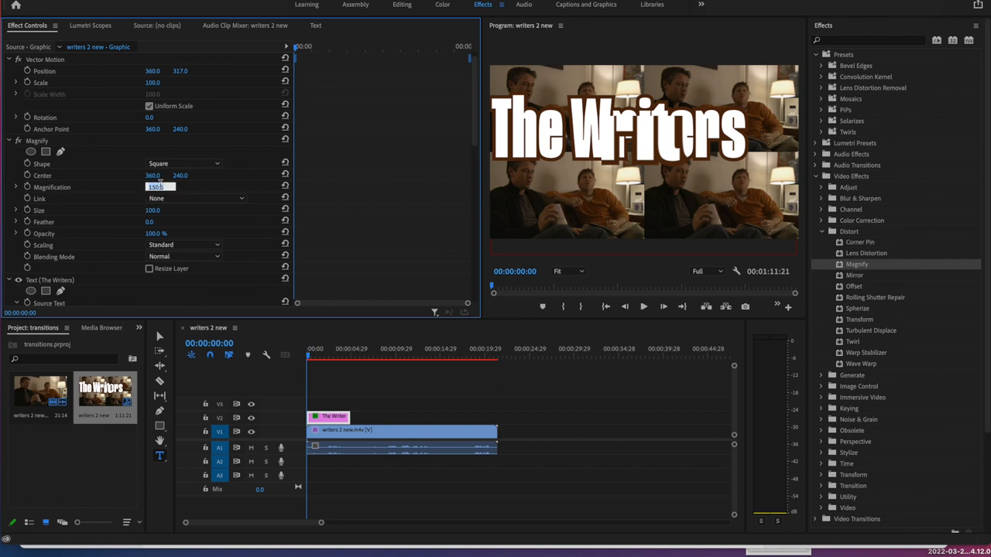
text(140)
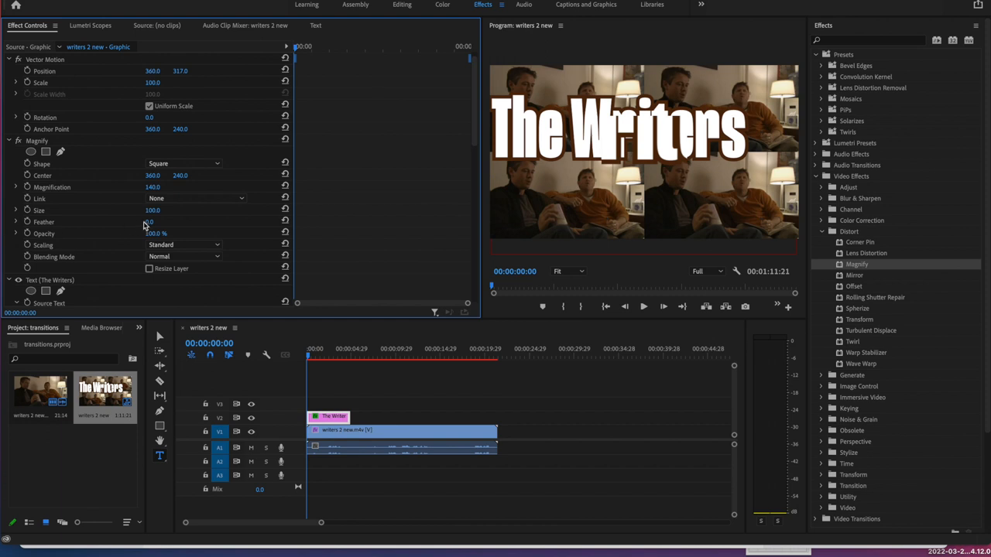
mouse_move(153, 221)
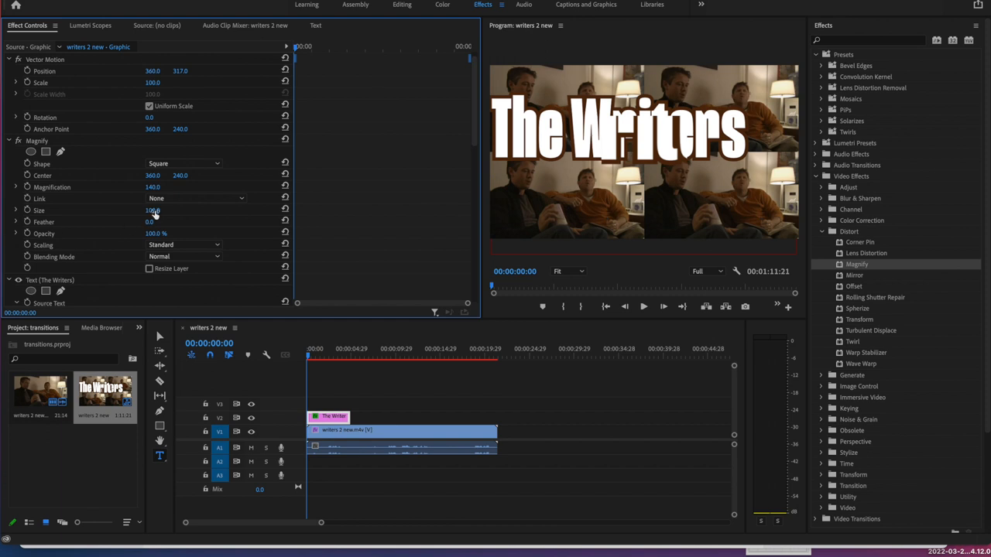
mouse_move(155, 219)
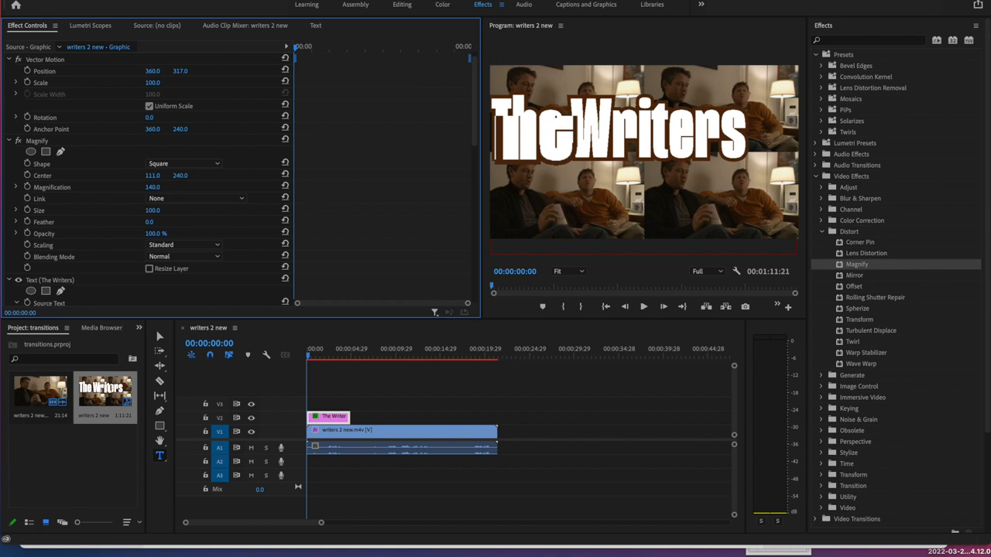
- Place the Magnify square at center 85, 164 with size 110
click(152, 175)
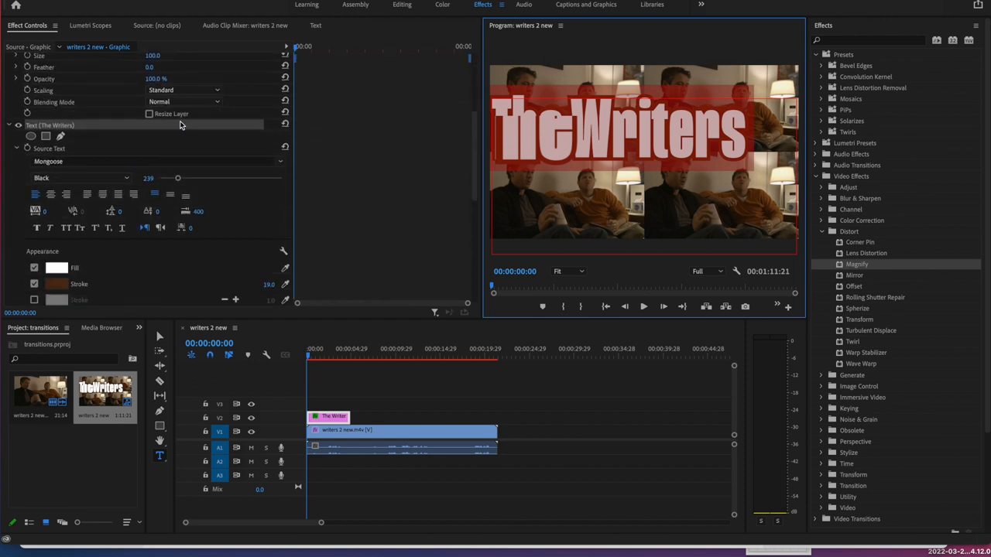
click(50, 183)
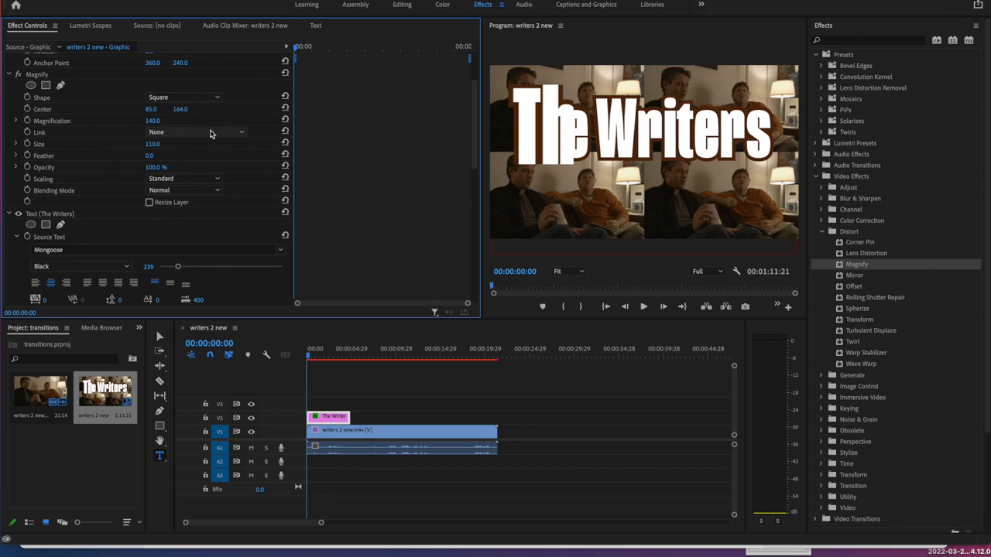
mouse_move(308, 121)
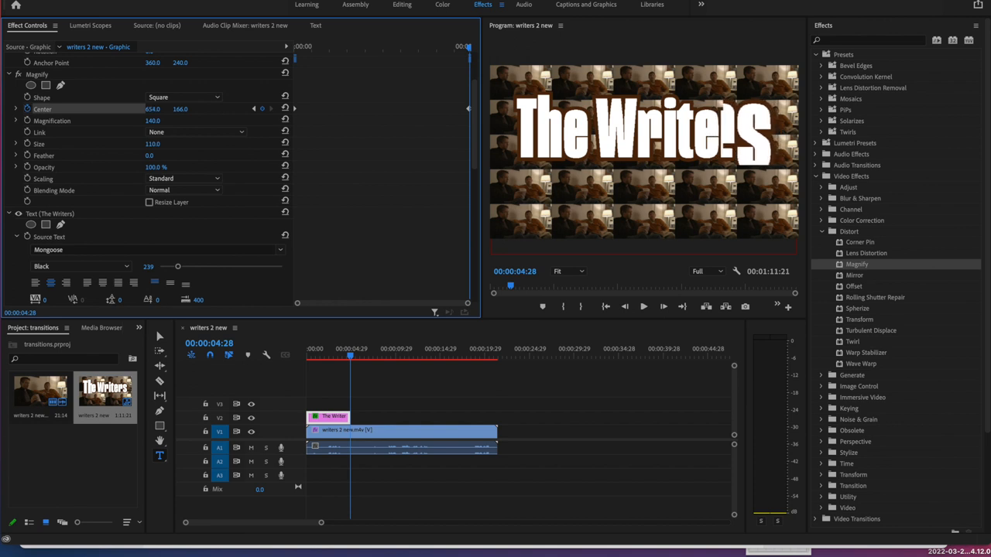
- Drag the playhead back to the start of the sequence
drag(152, 108, 174, 109)
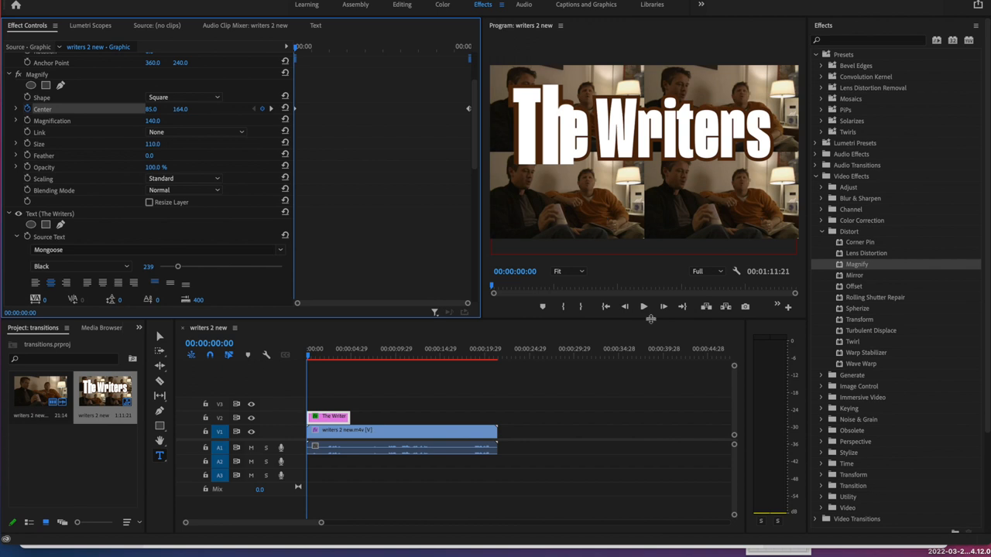
click(643, 306)
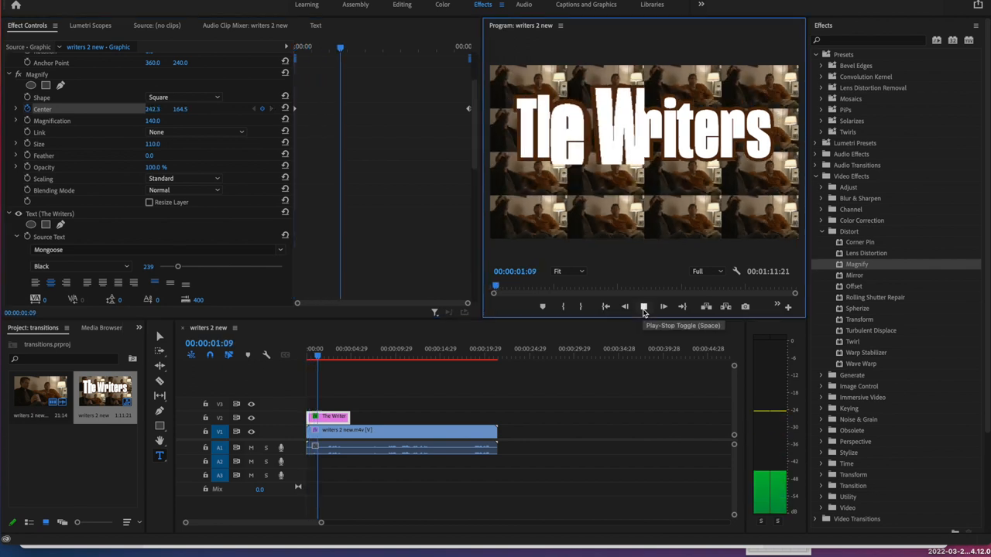
click(643, 307)
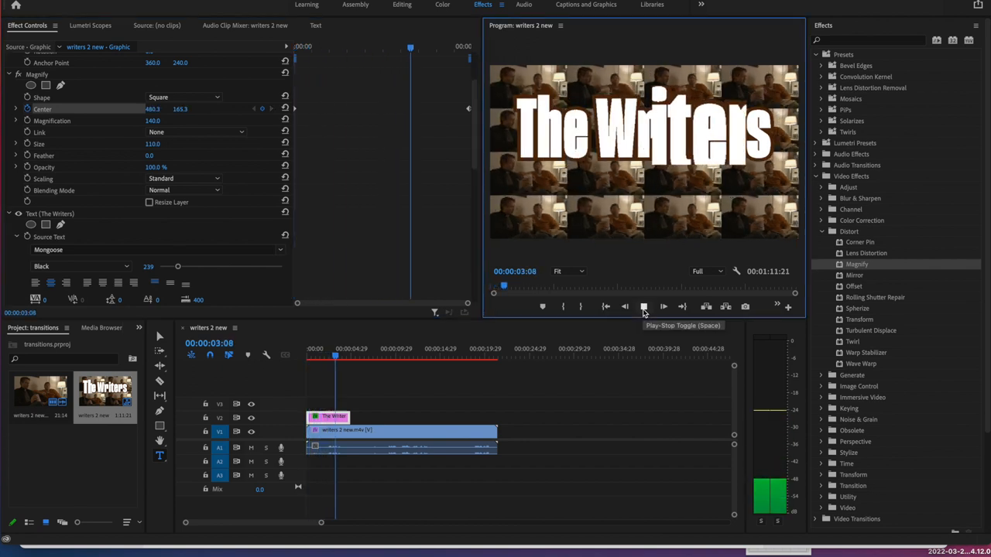
click(643, 306)
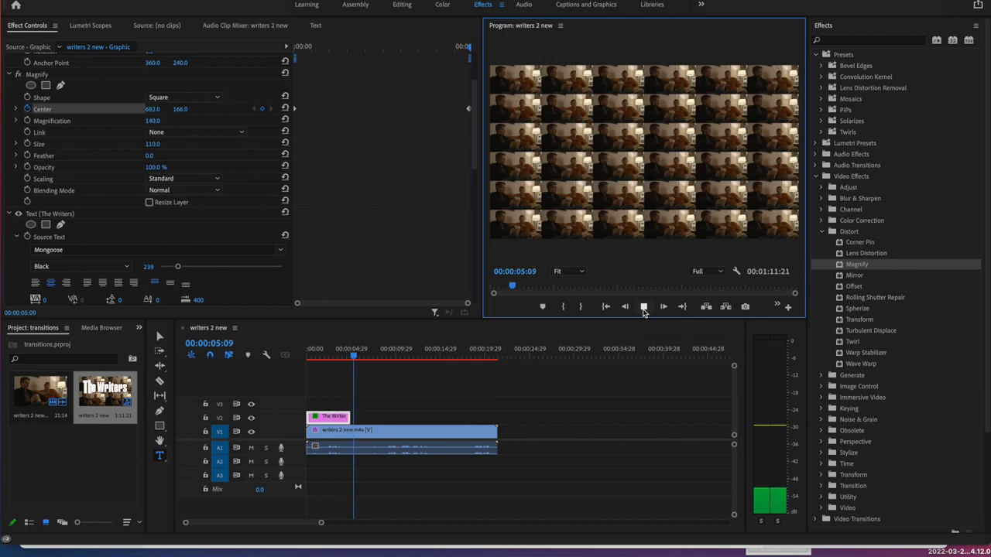
click(643, 307)
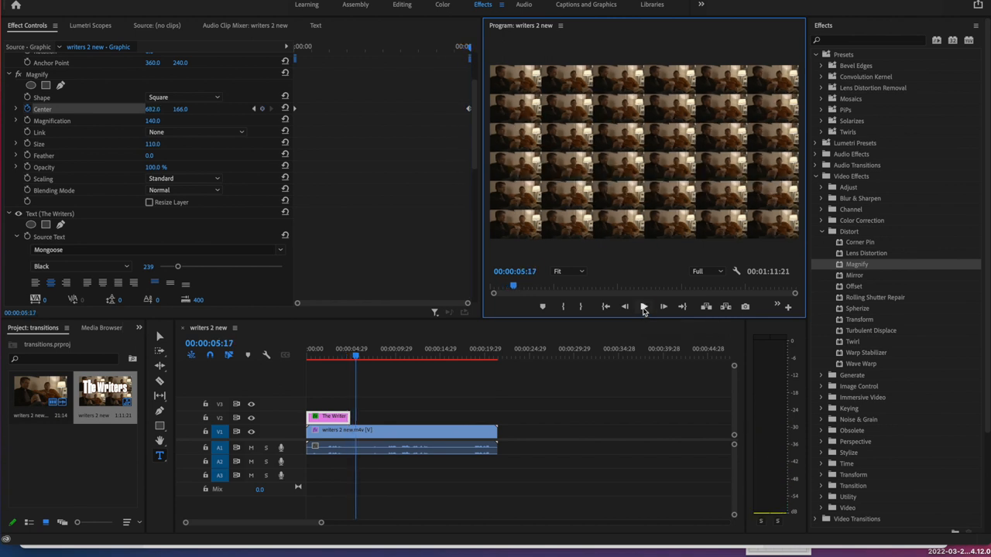